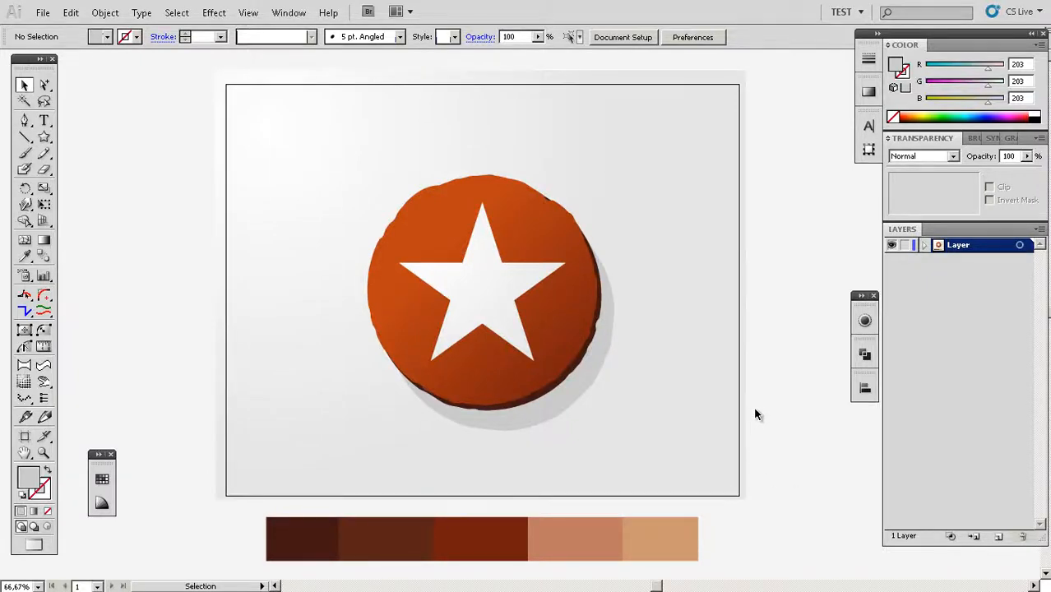
mouse_move(773, 449)
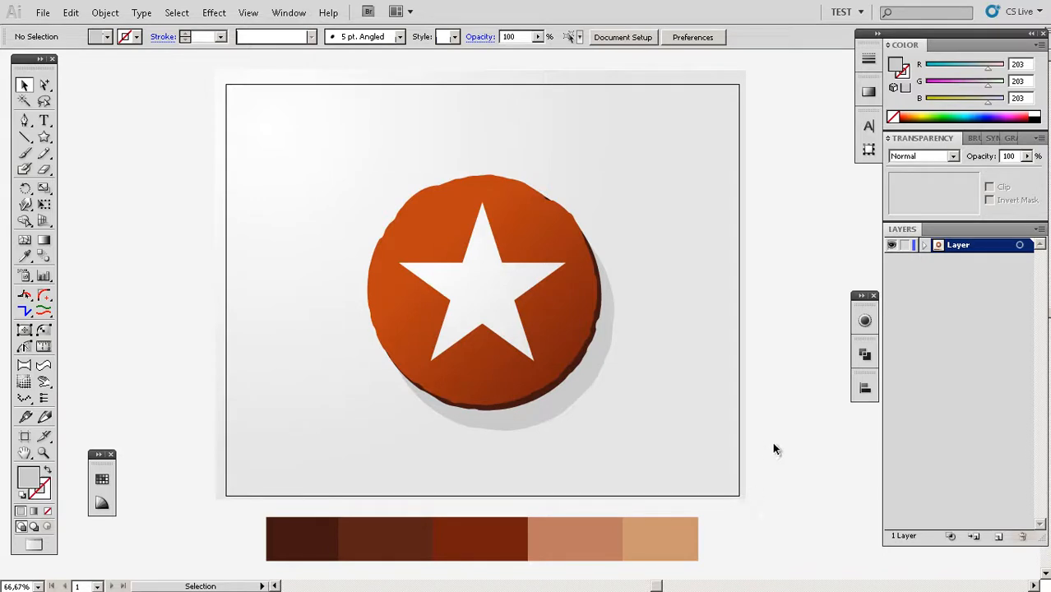
mouse_move(765, 463)
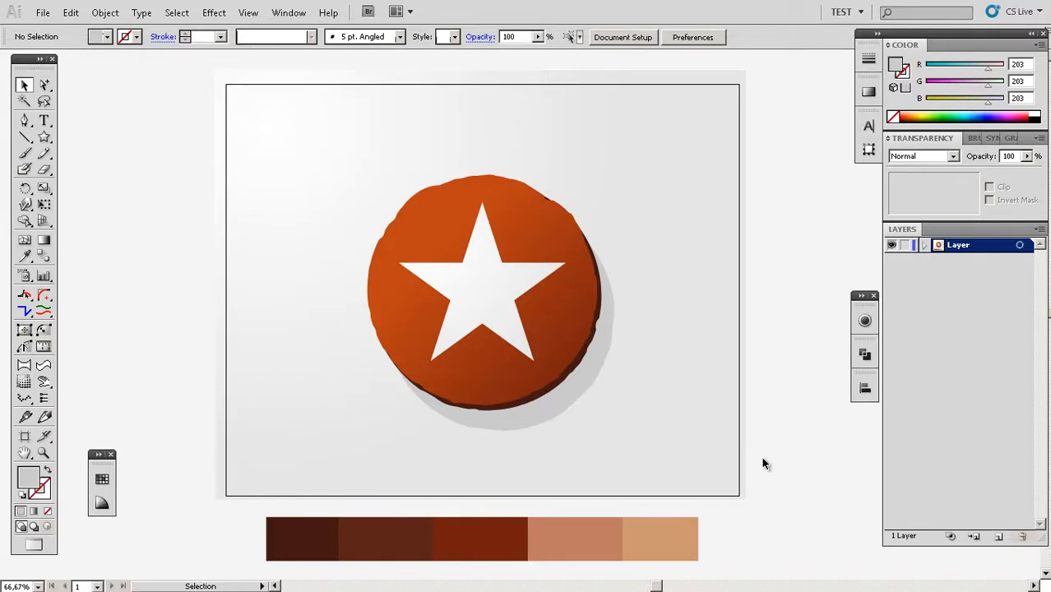
mouse_move(757, 462)
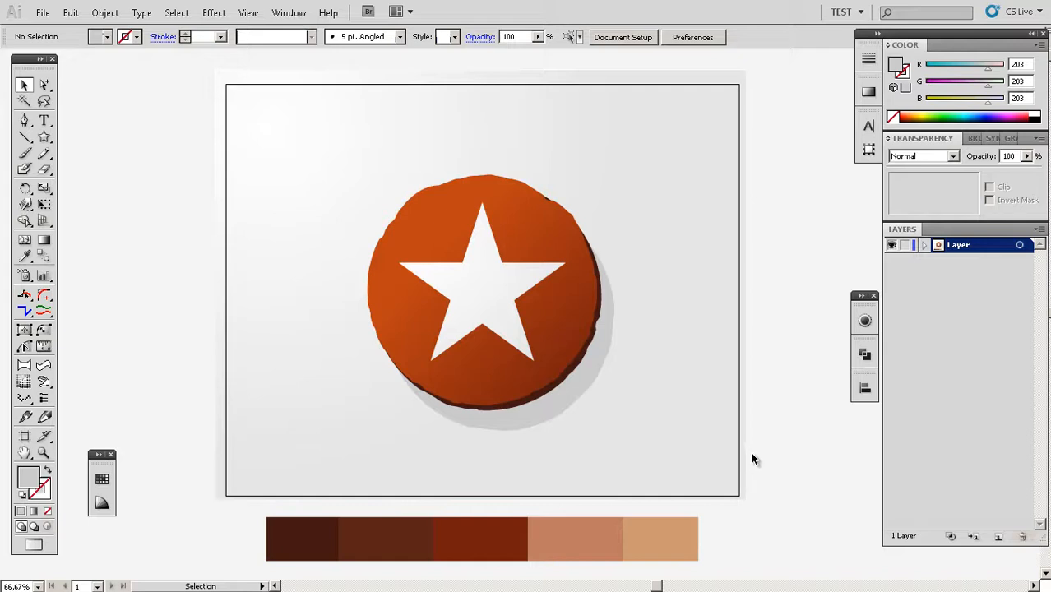
mouse_move(753, 459)
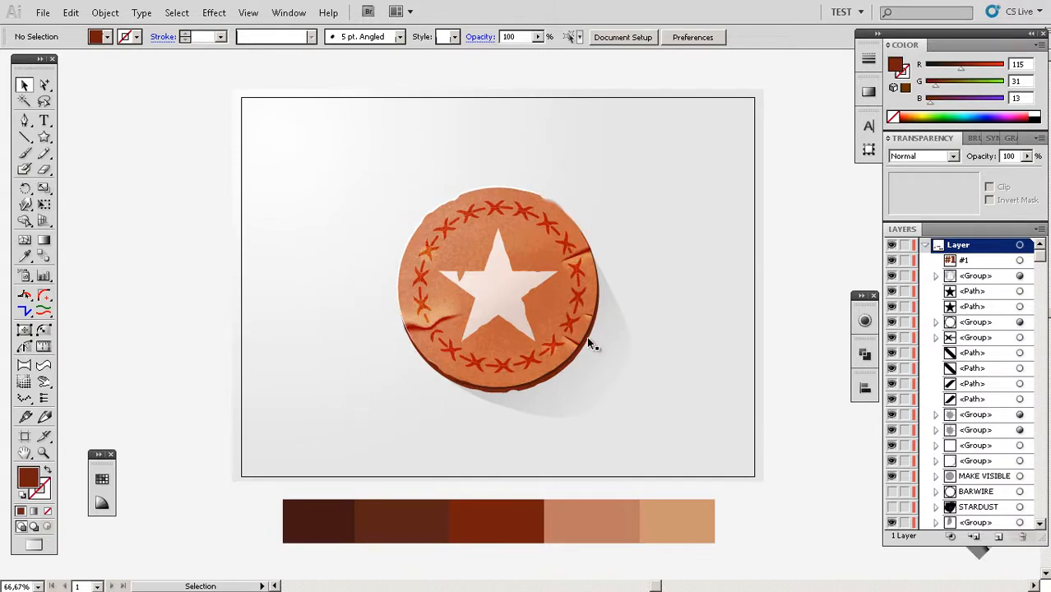
mouse_move(604, 313)
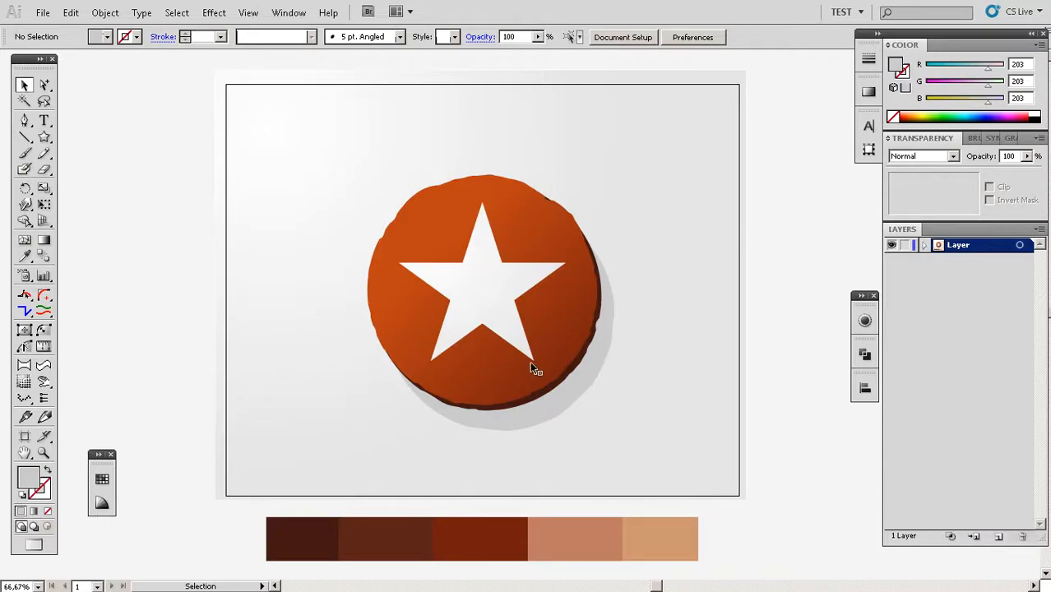
mouse_move(539, 394)
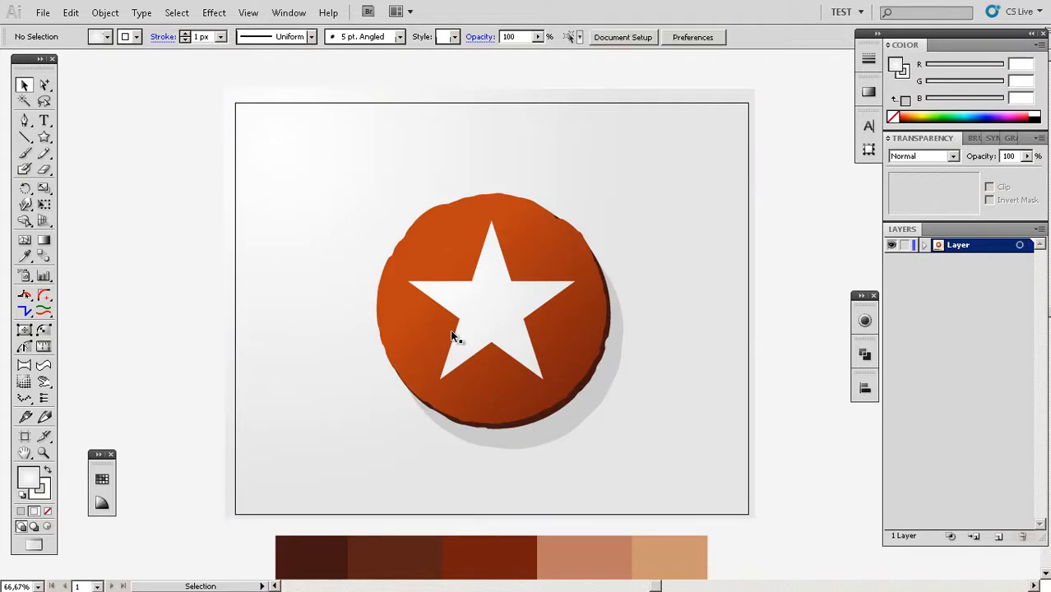
mouse_move(448, 210)
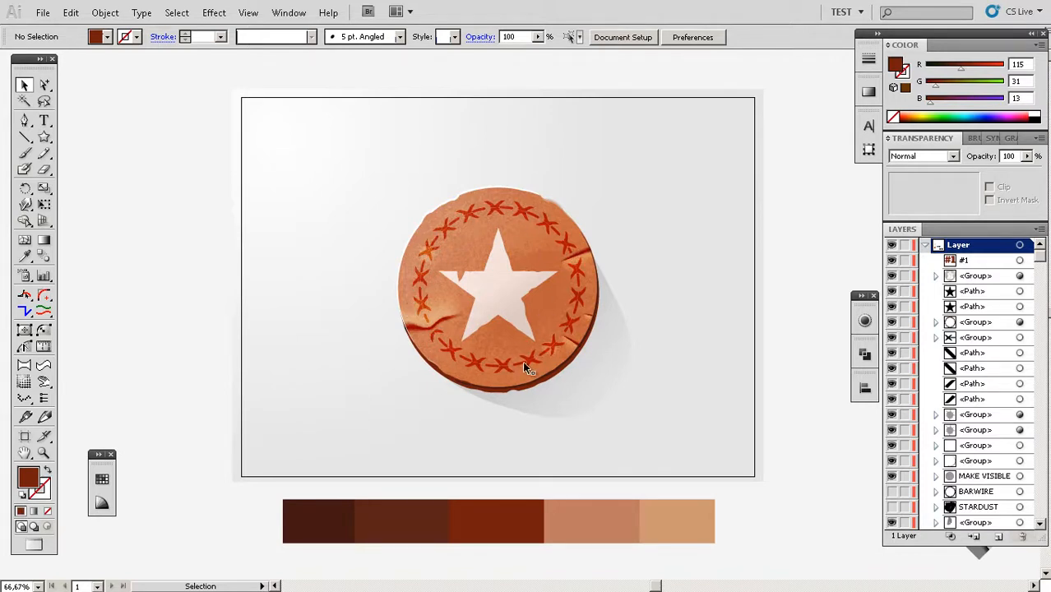
mouse_move(554, 261)
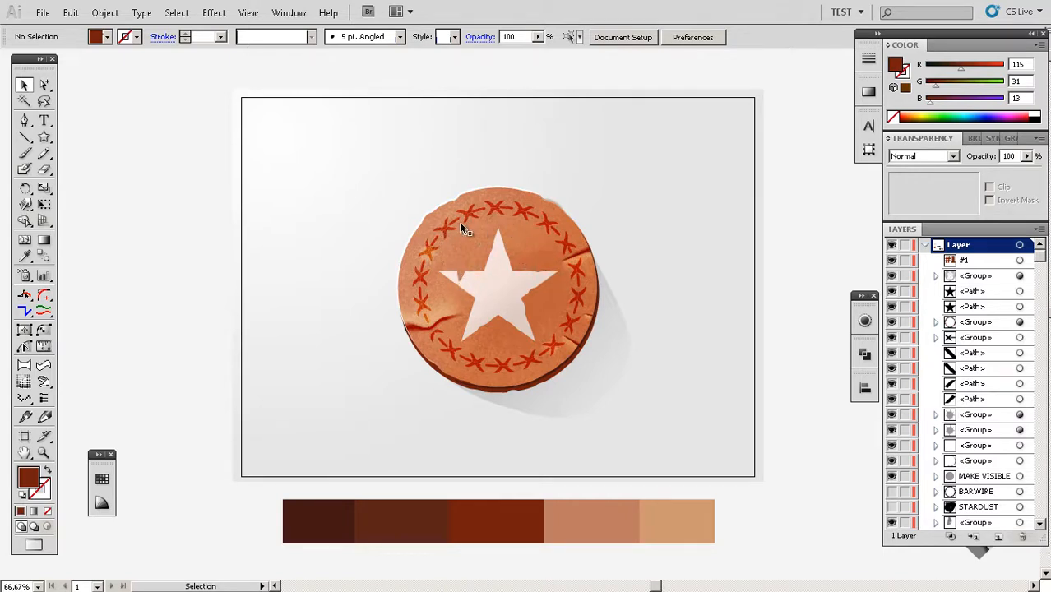
mouse_move(527, 283)
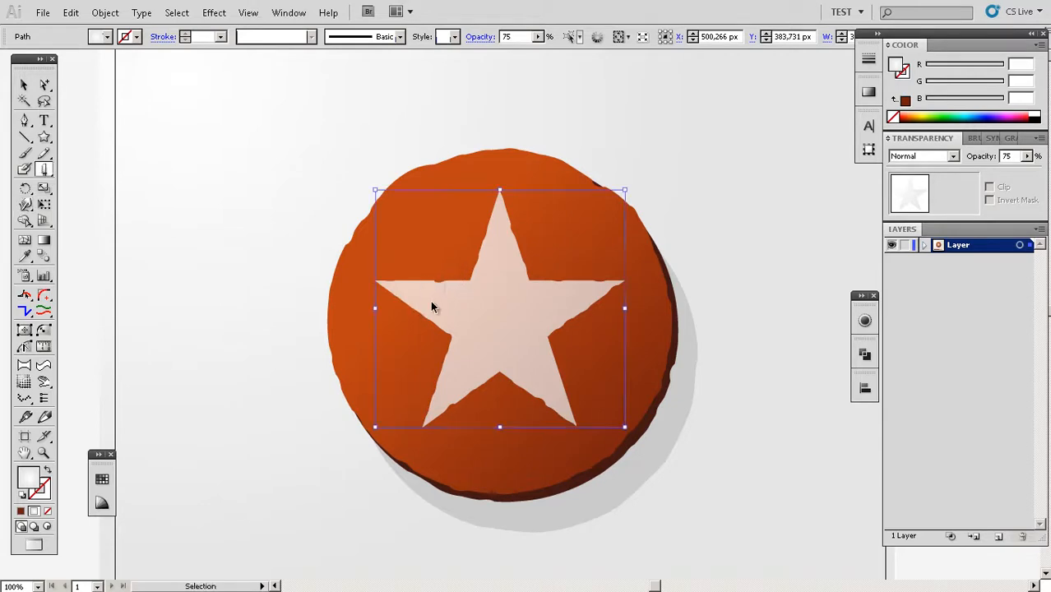
Switch to the Knife tool to prepare for cutting jagged notches in the star
click(44, 170)
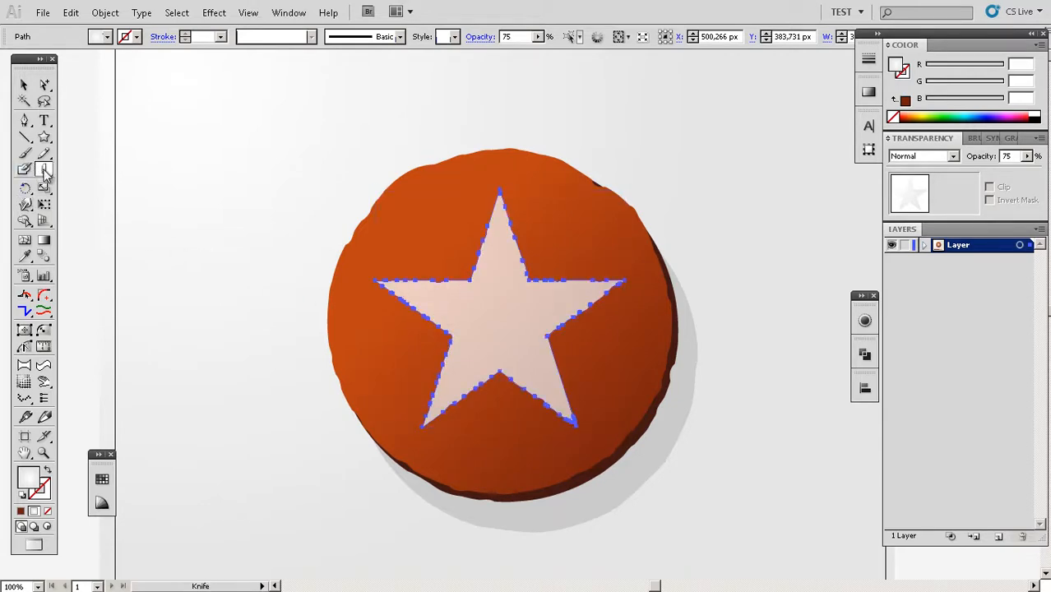
click(44, 171)
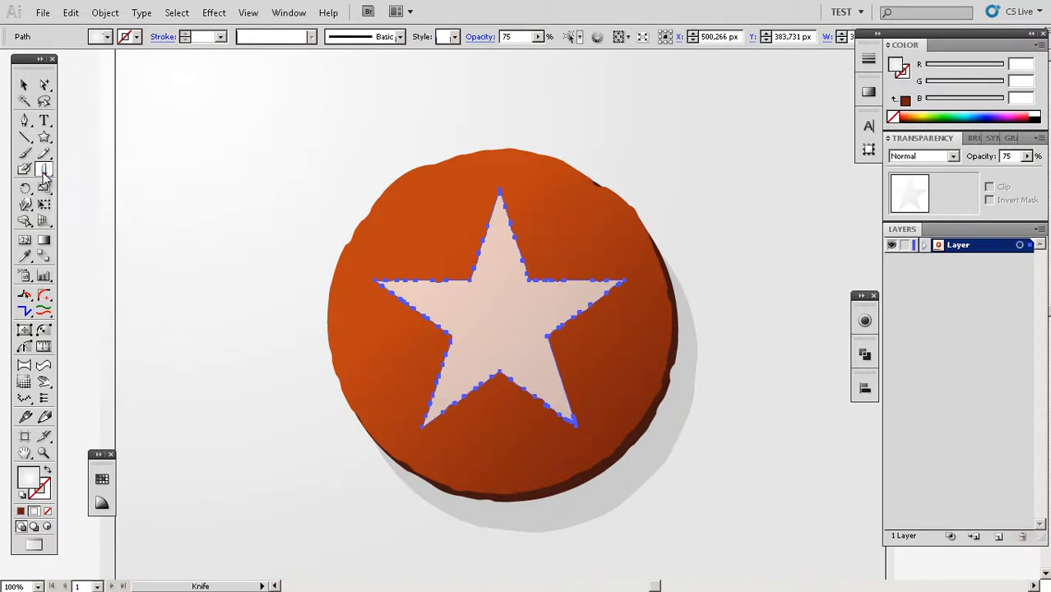
click(26, 170)
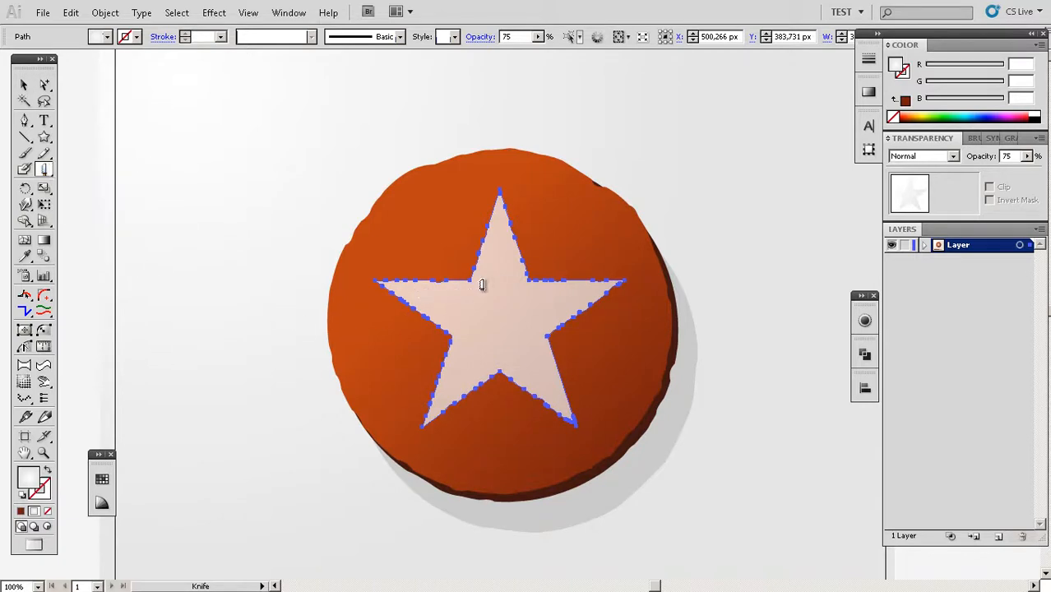
mouse_move(429, 282)
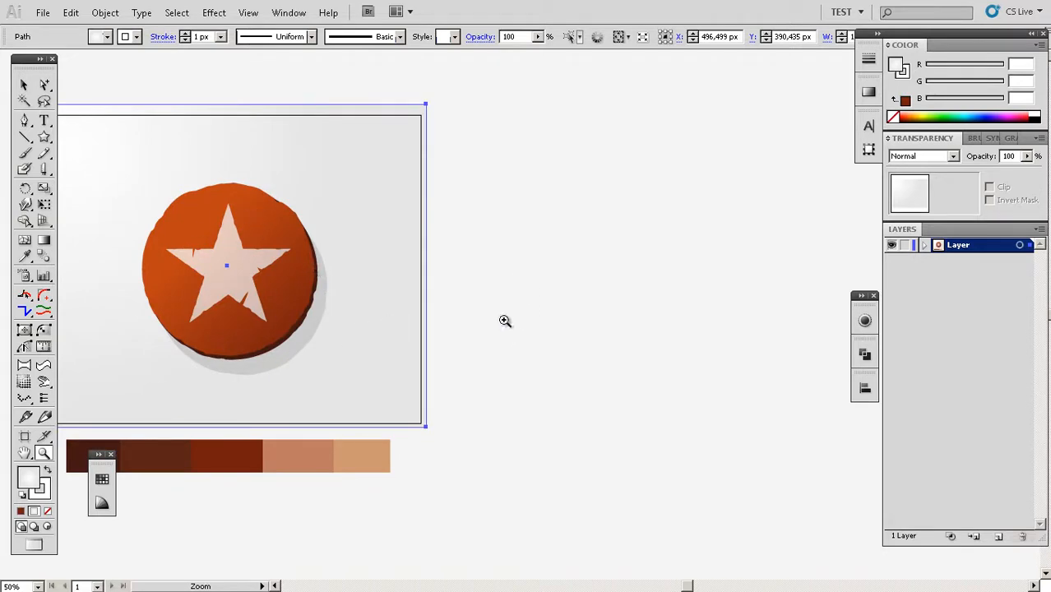
mouse_move(444, 348)
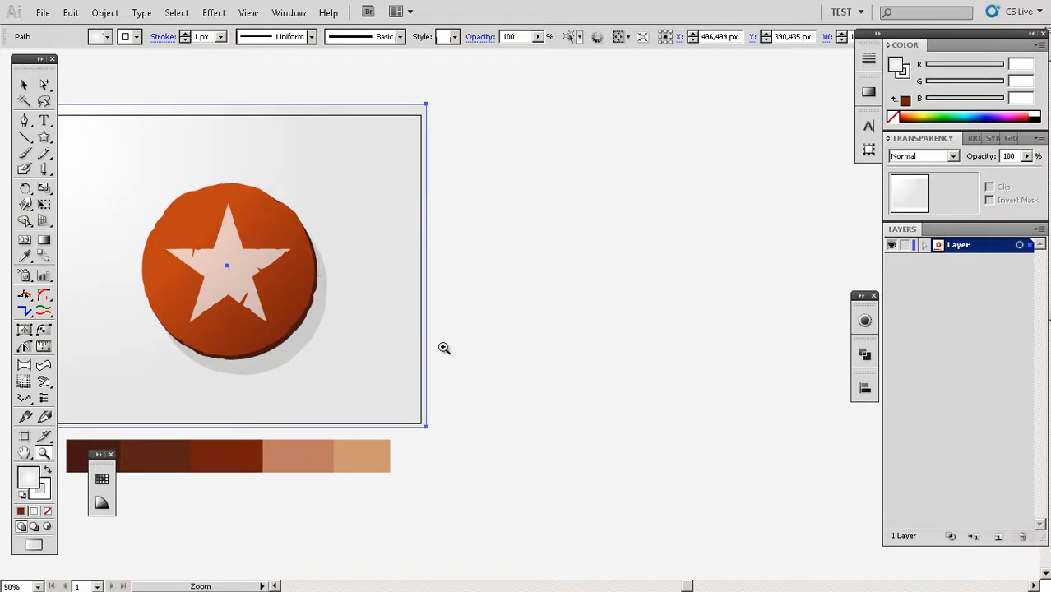
mouse_move(247, 319)
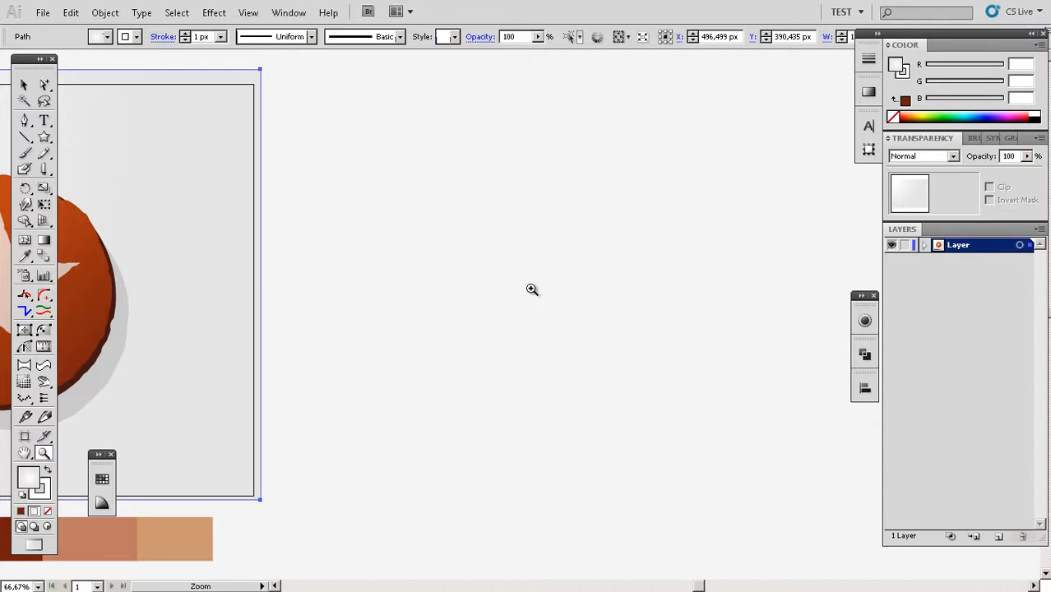
Draw a tall rounded bar and a curved pen barb beside it, then select the barb
click(43, 137)
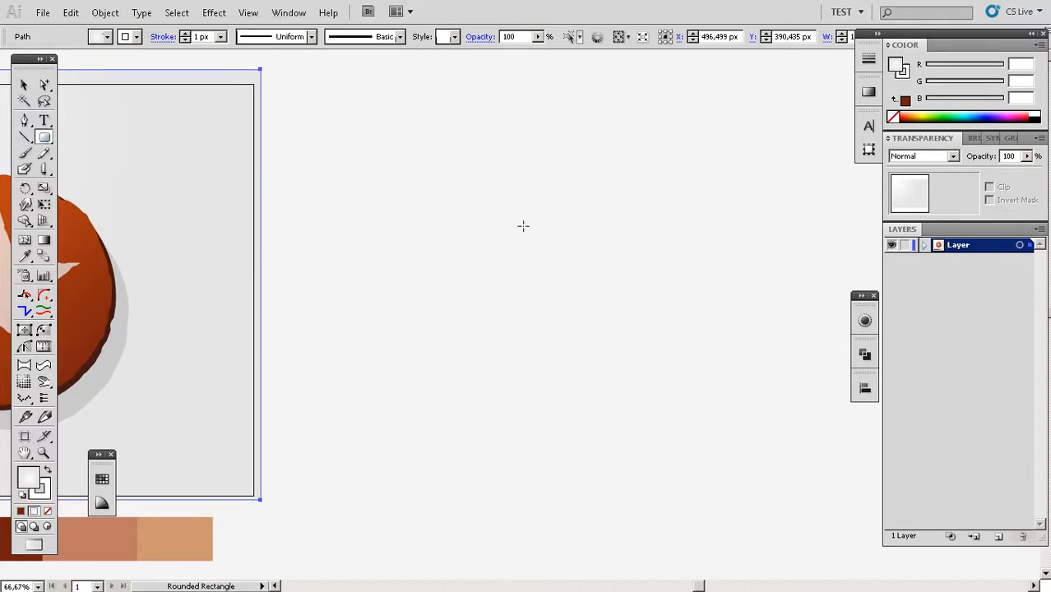
drag(533, 179, 547, 335)
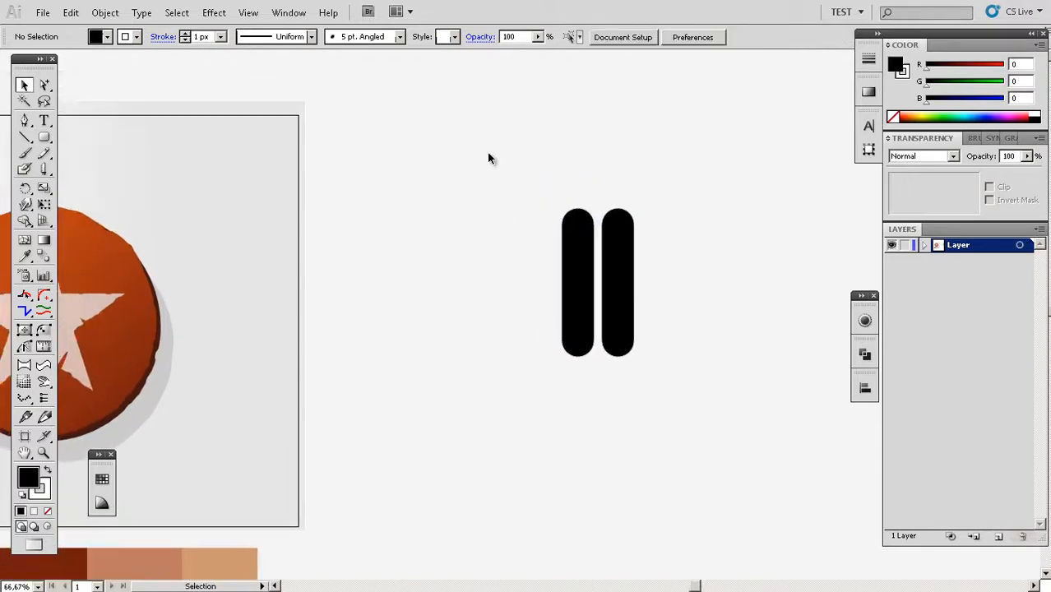
click(24, 120)
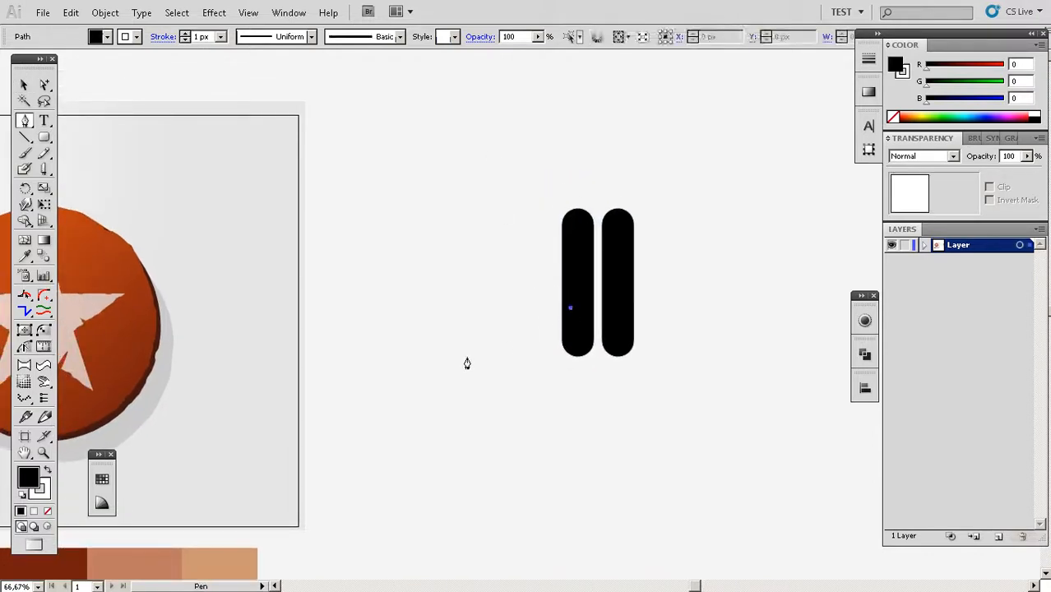
drag(455, 365, 499, 302)
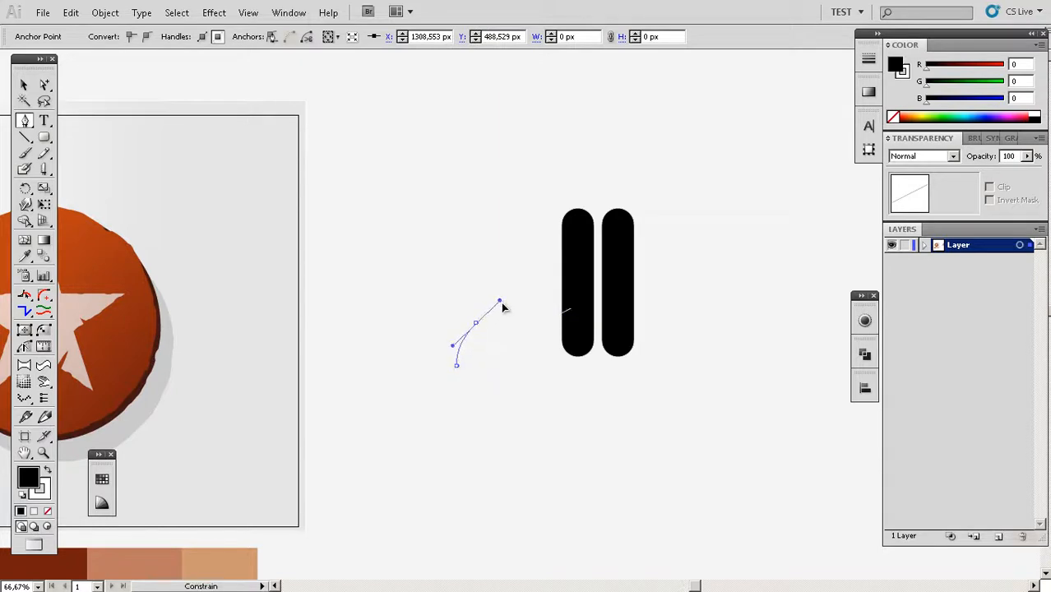
drag(499, 302, 506, 312)
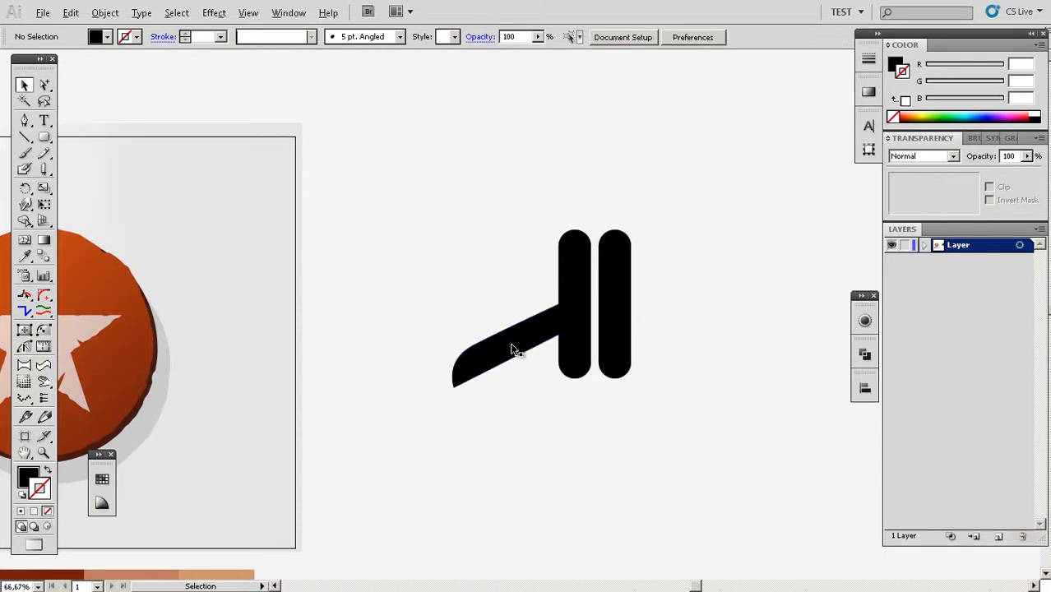
click(510, 354)
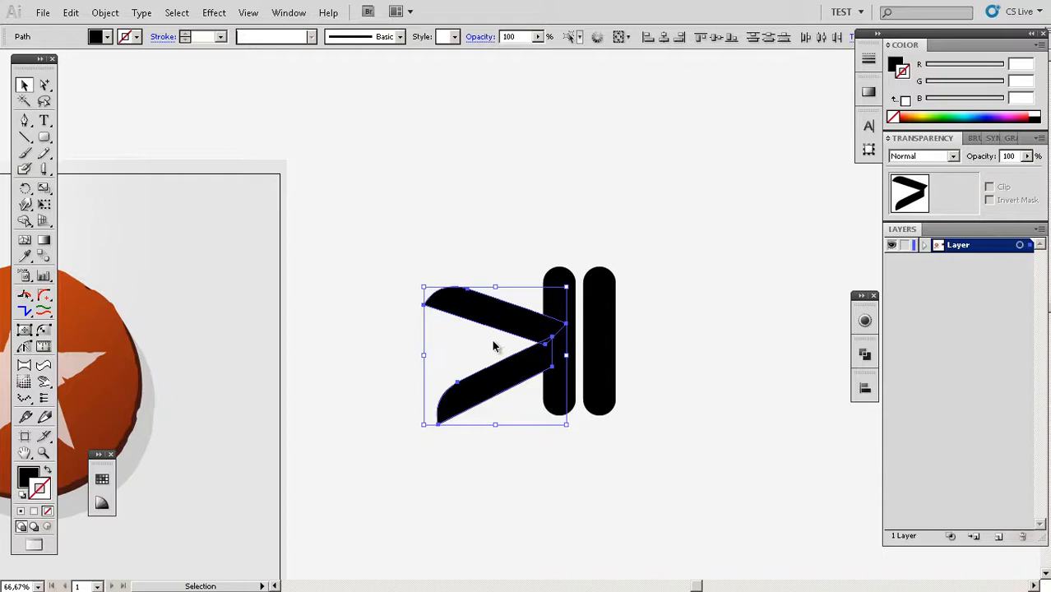
mouse_move(503, 387)
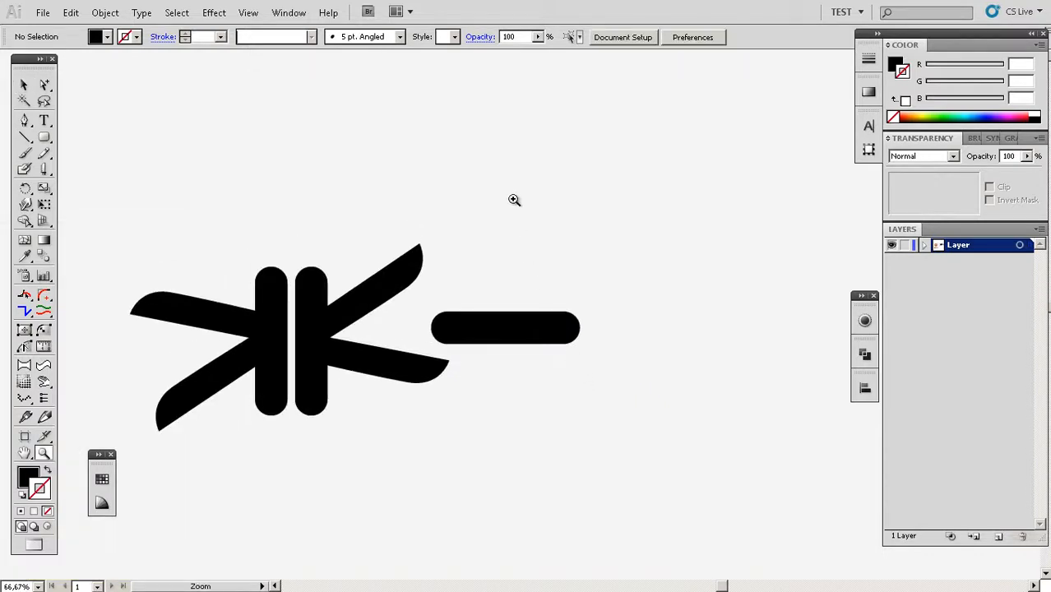
Stretch the horizontal wire piece far to the right, past the knot
click(506, 327)
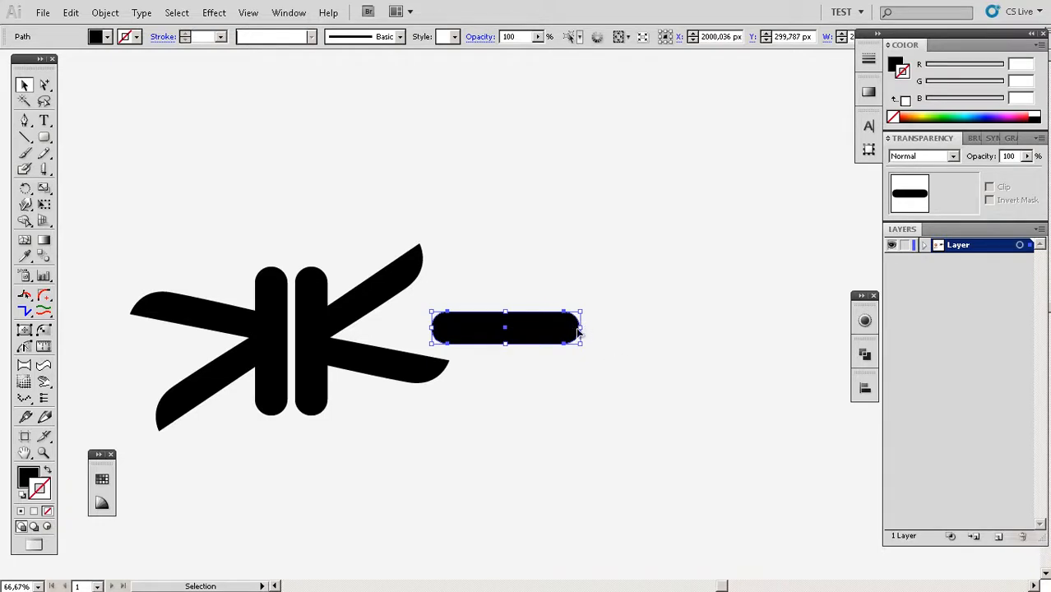
mouse_move(596, 380)
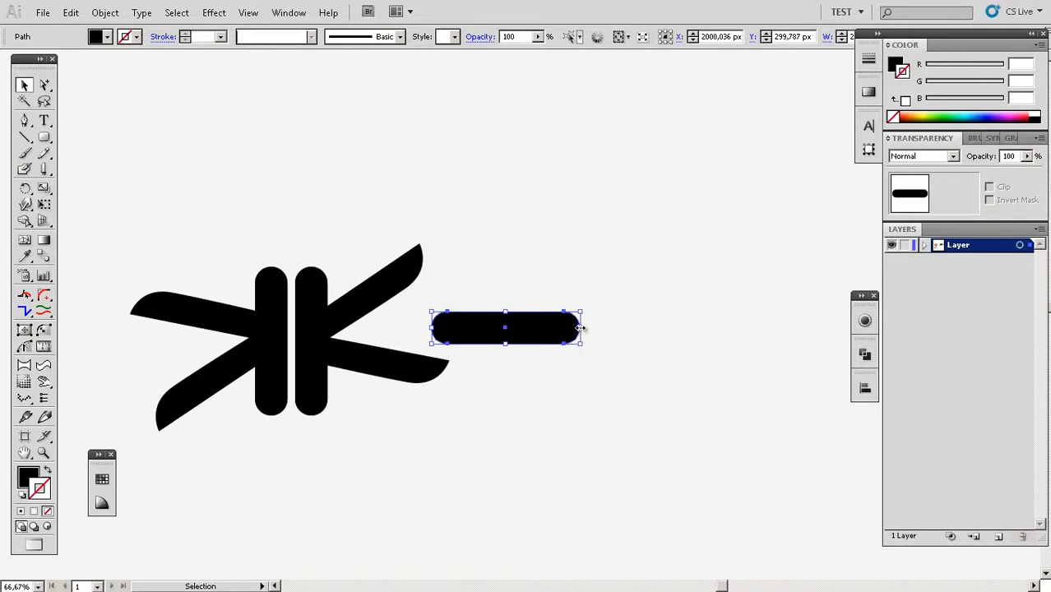
drag(580, 327, 796, 333)
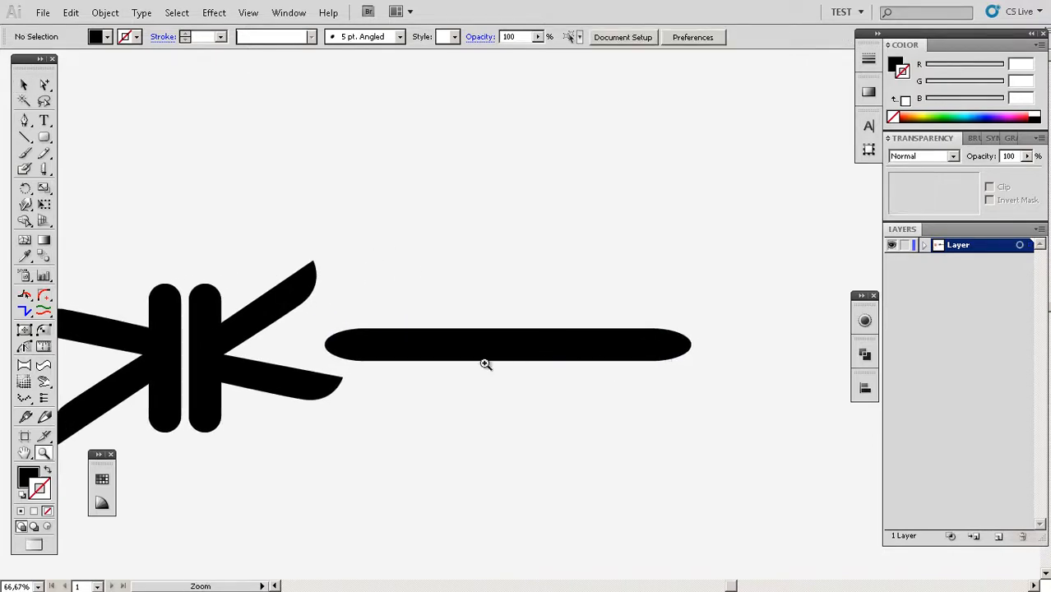
click(507, 344)
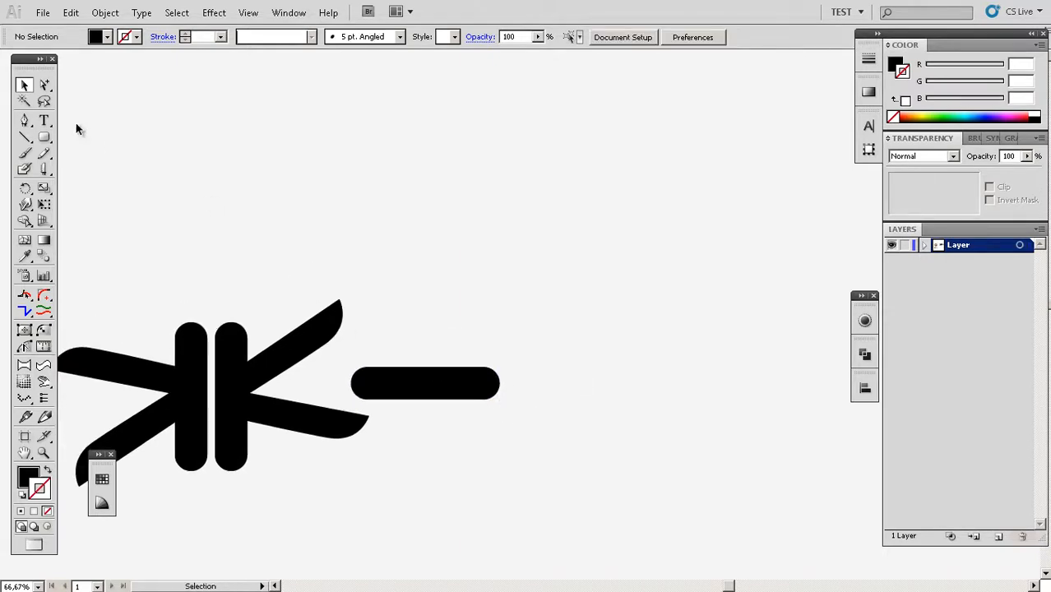
click(44, 85)
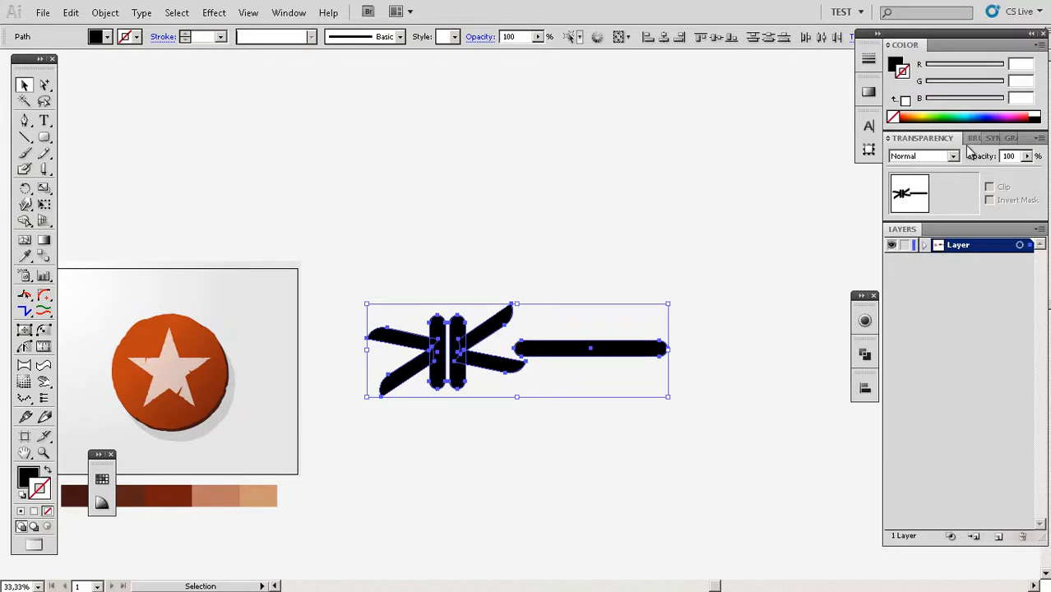
Save the selected barbed-wire knot as a new Pattern Brush with default options
click(936, 137)
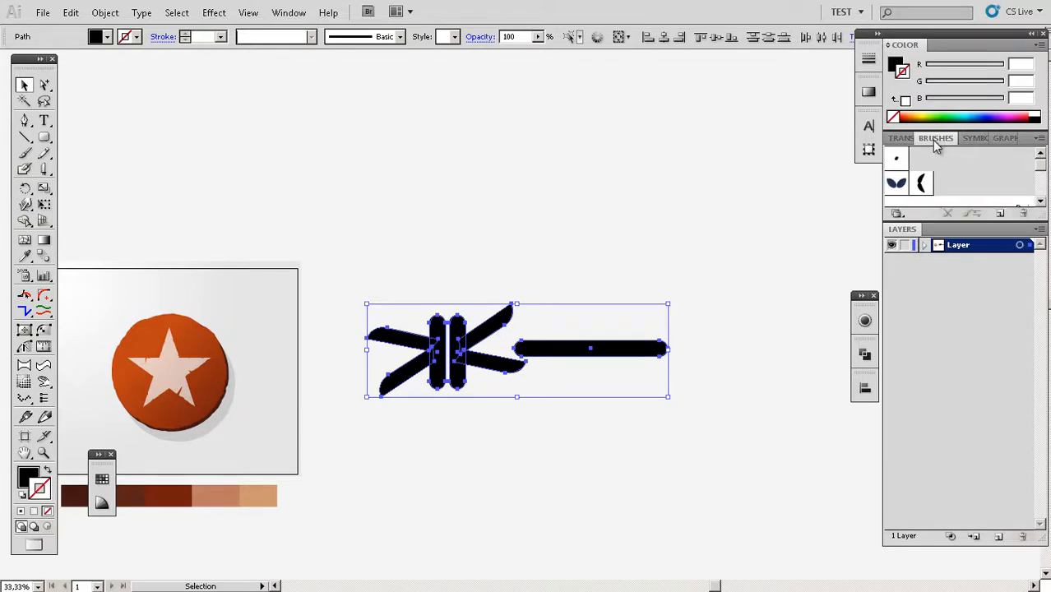
click(289, 13)
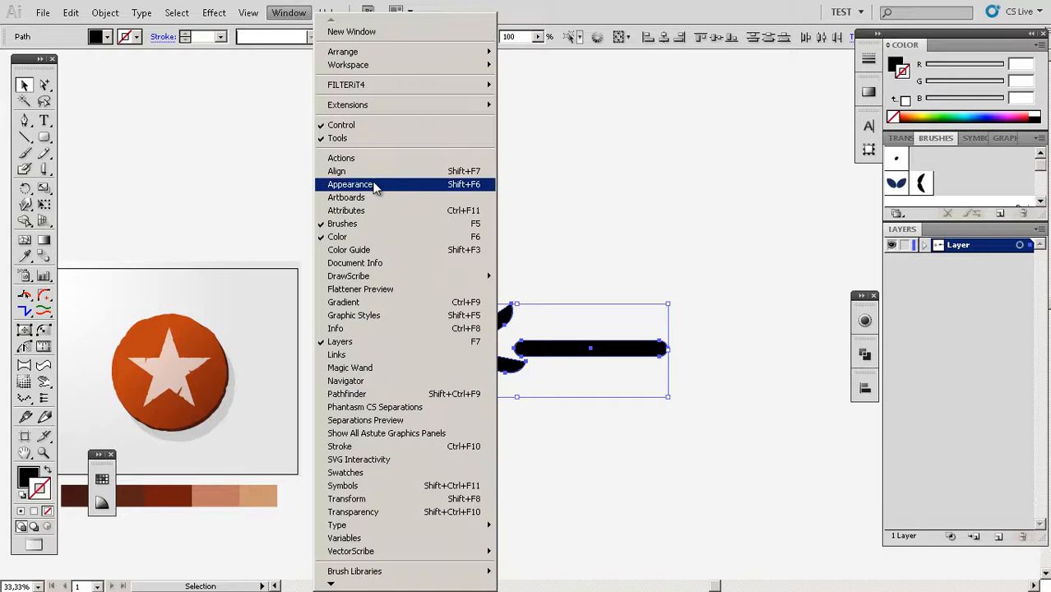
mouse_move(345, 224)
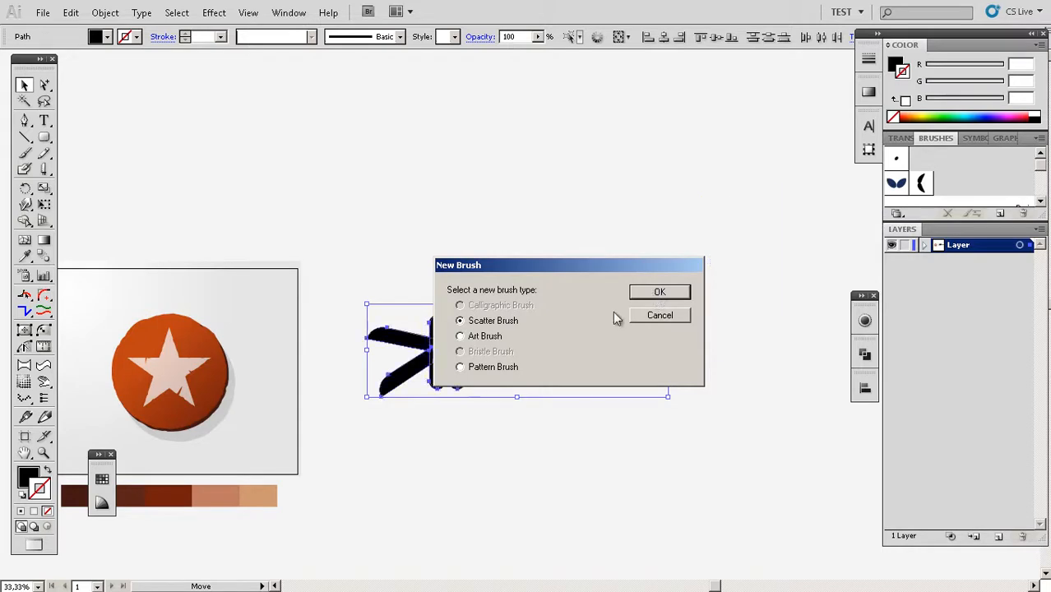
click(460, 367)
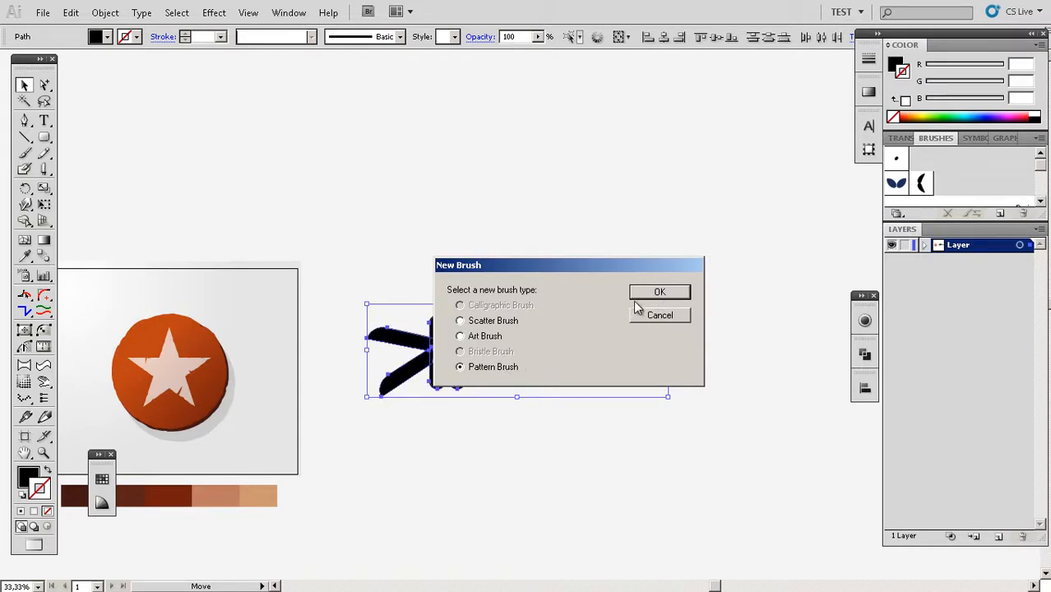
click(659, 291)
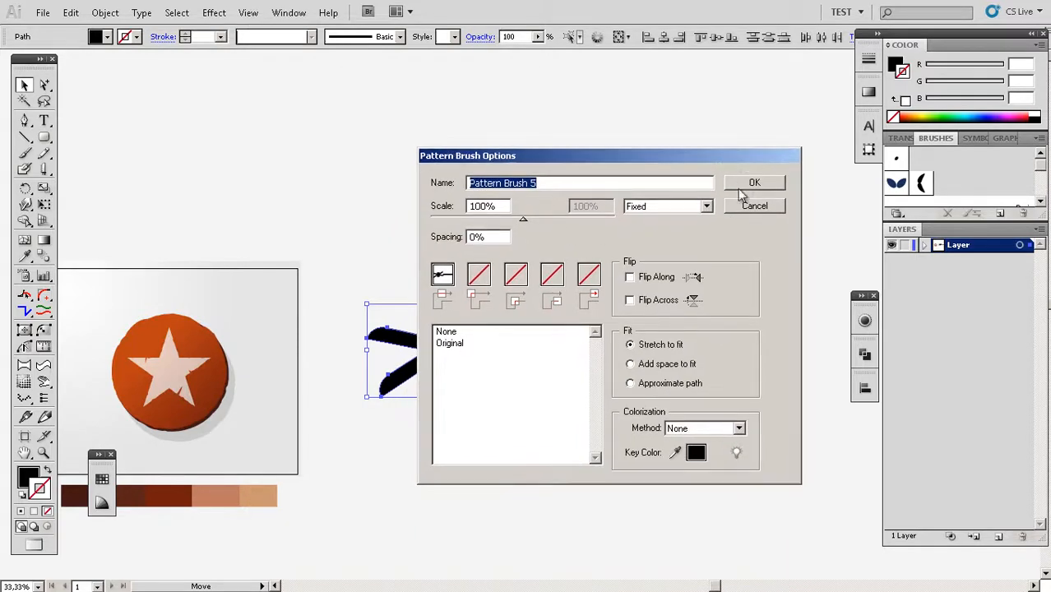
click(753, 182)
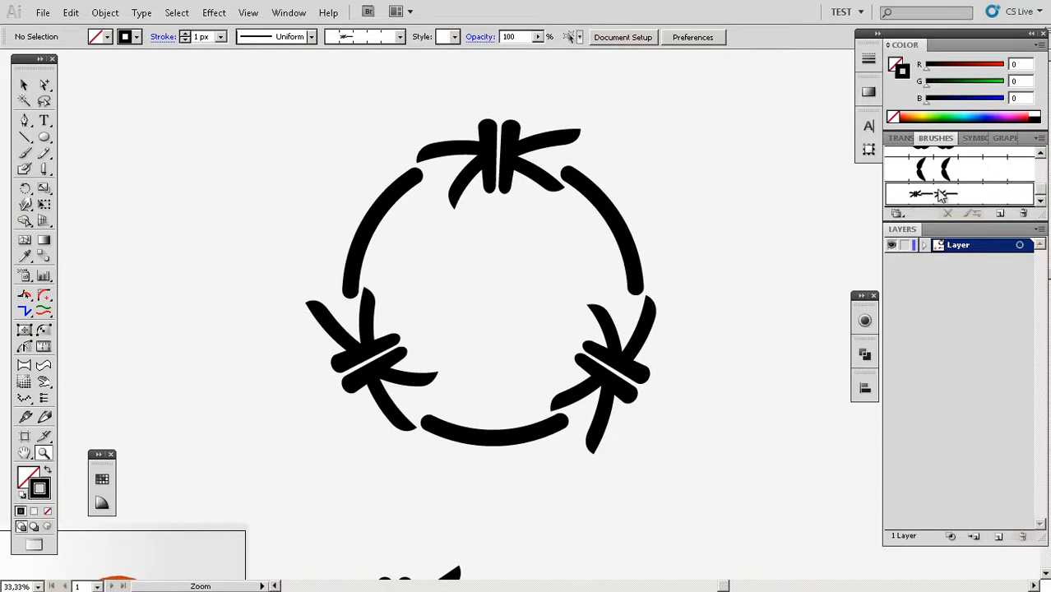
Rescale the barbed-wire brush to 16%, apply it to the ring, and Alt-drag a copy
scroll(down, 3)
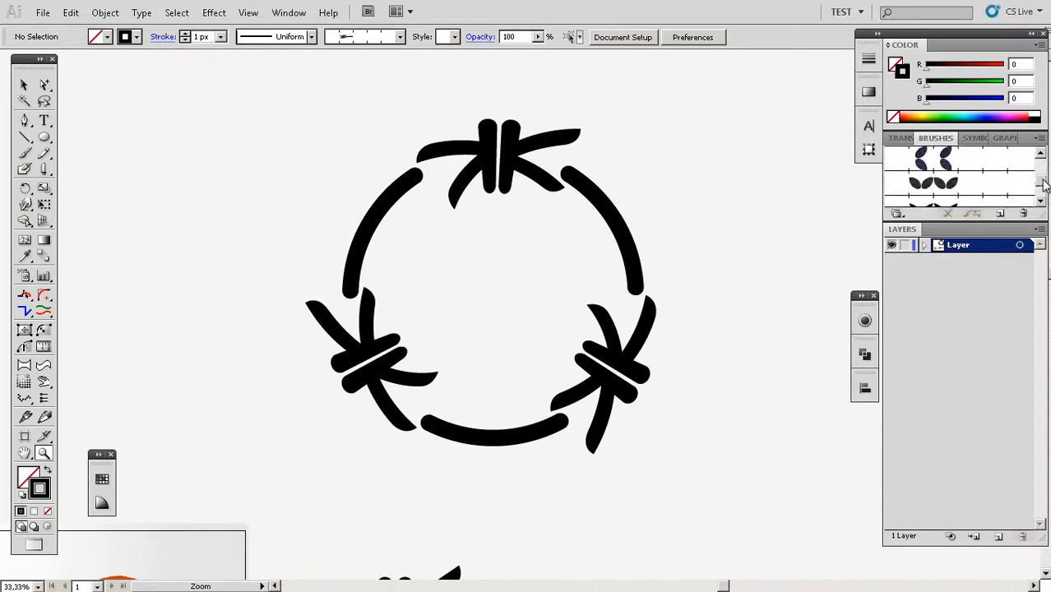
scroll(down, 3)
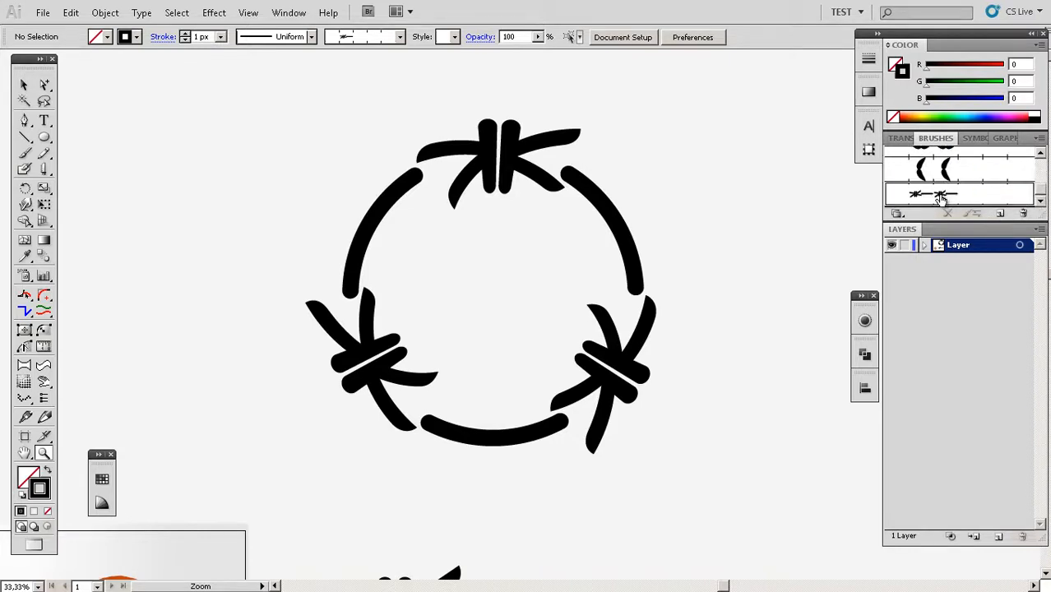
double_click(934, 193)
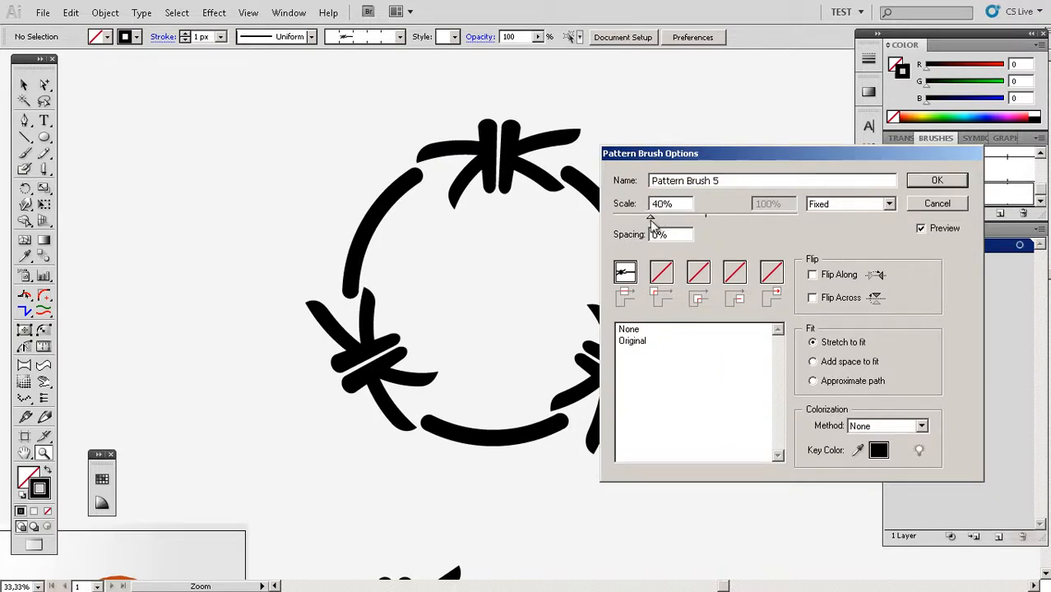
drag(650, 216, 636, 216)
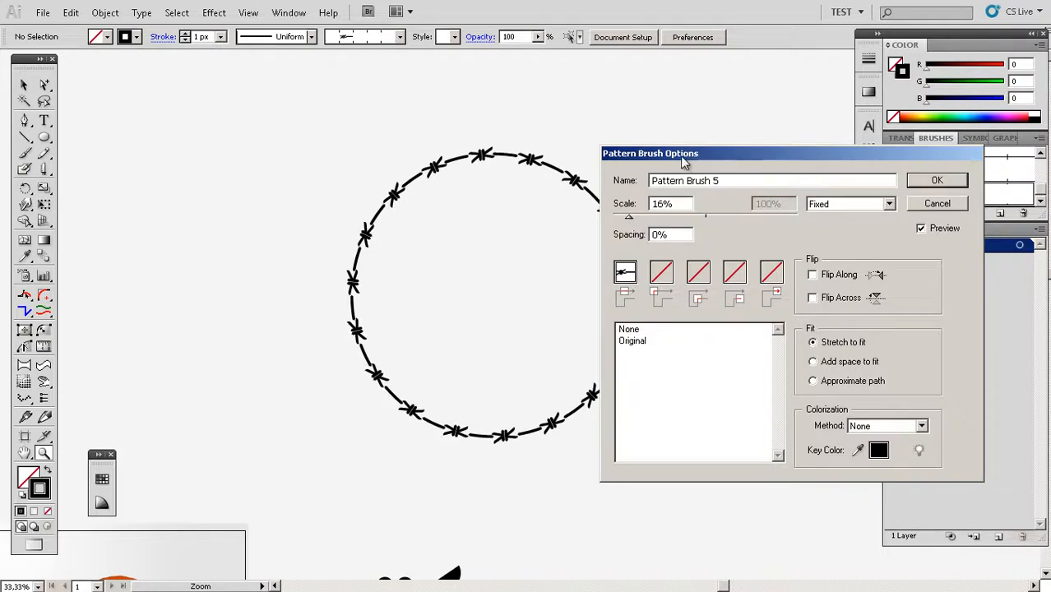
mouse_move(629, 223)
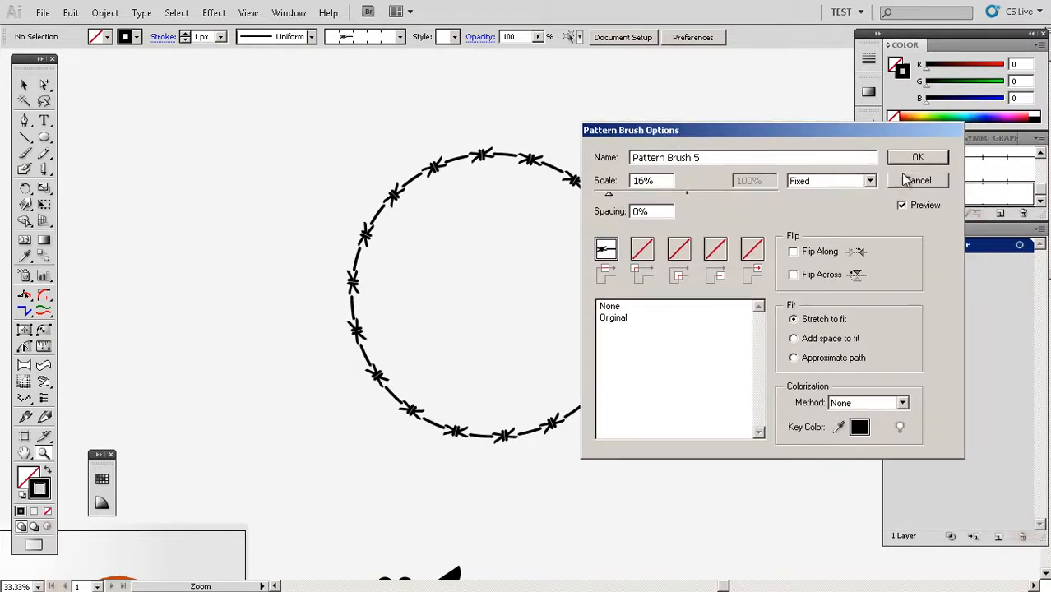
drag(630, 130, 692, 111)
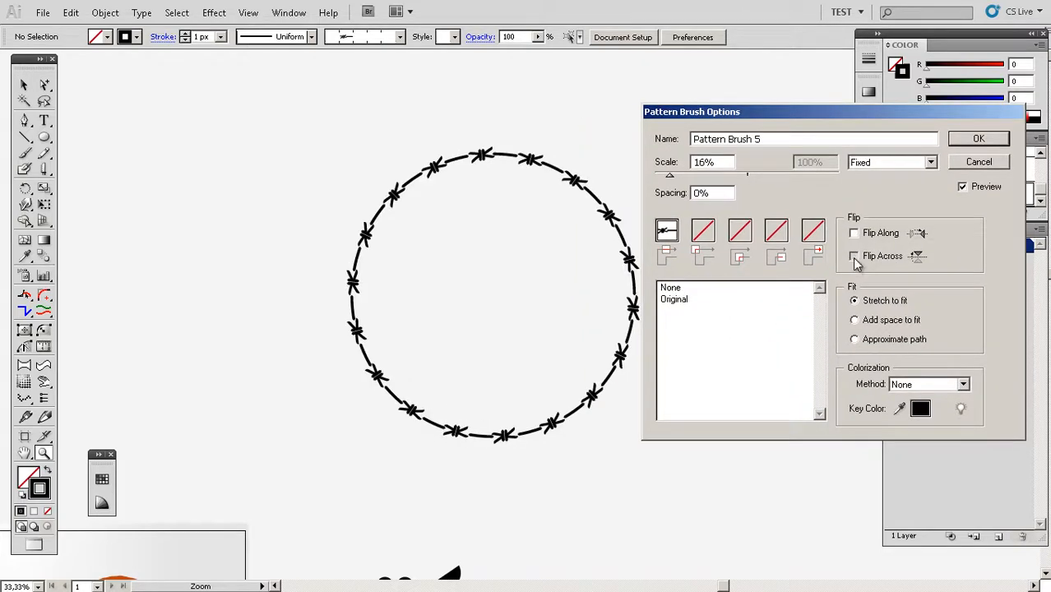
click(854, 256)
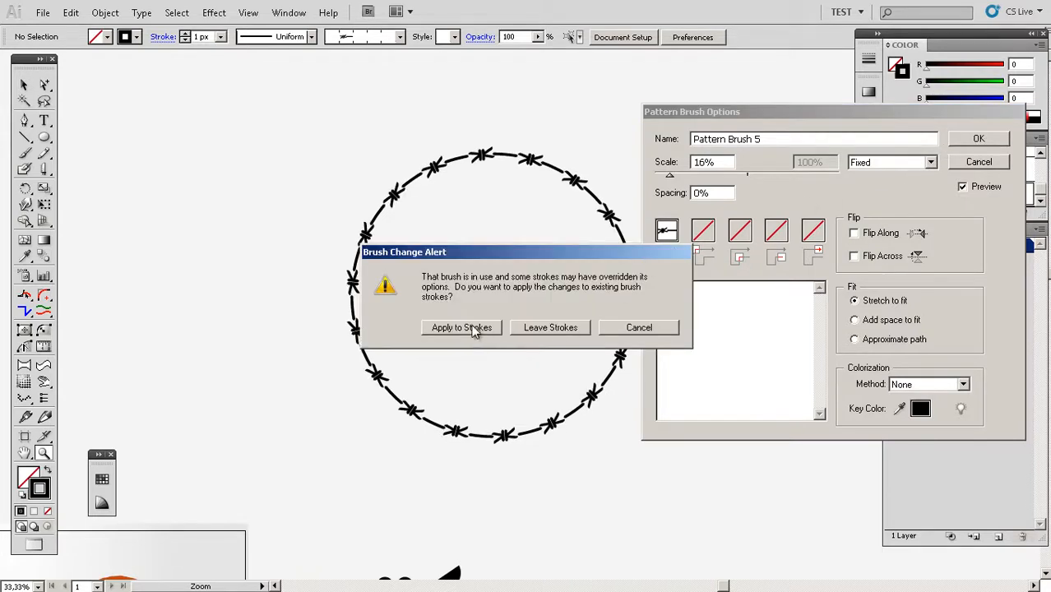
click(461, 328)
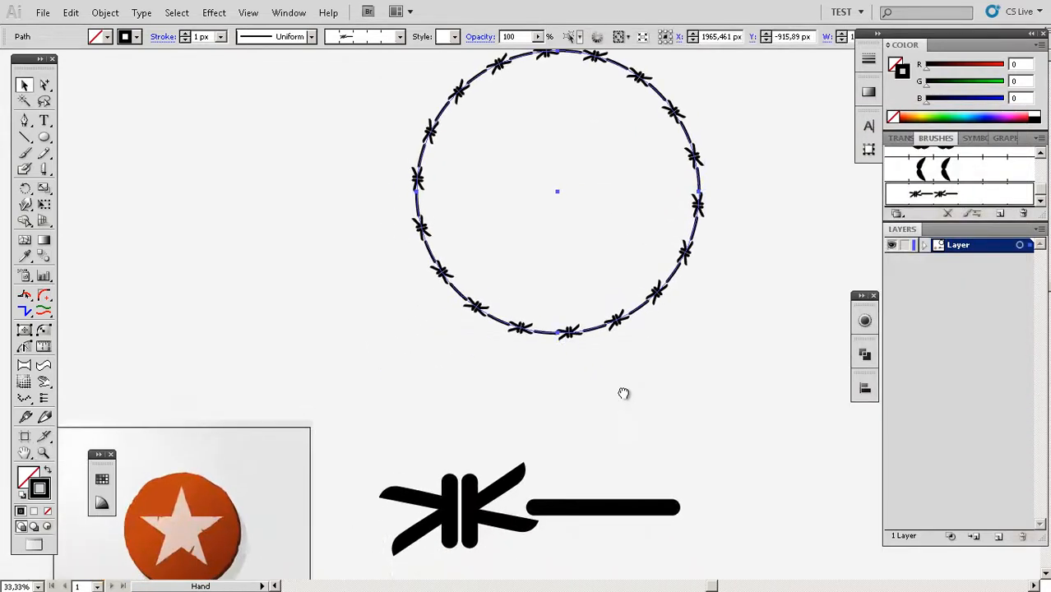
drag(557, 192, 716, 261)
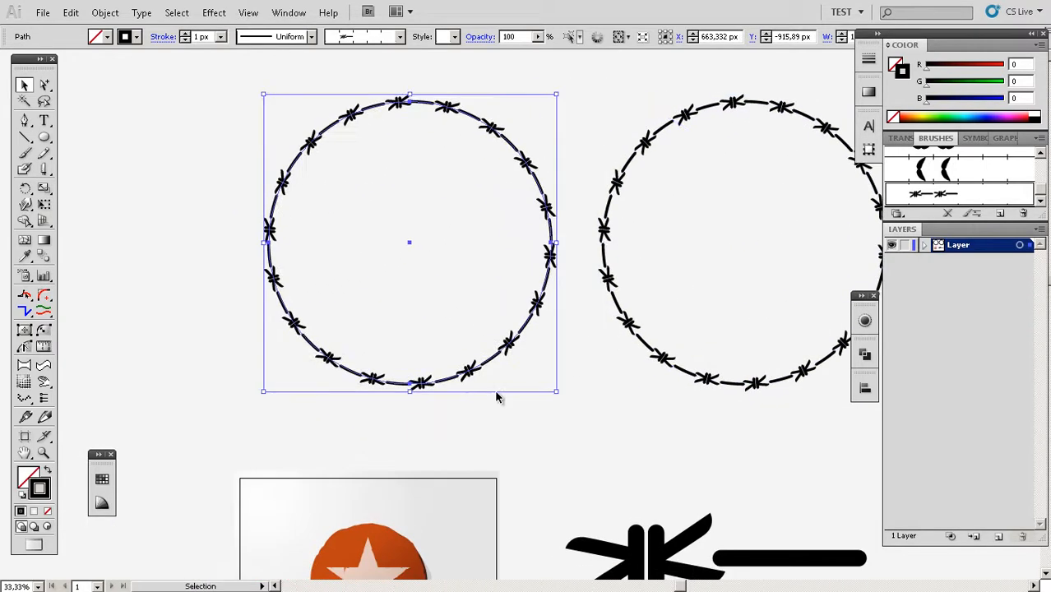
click(71, 12)
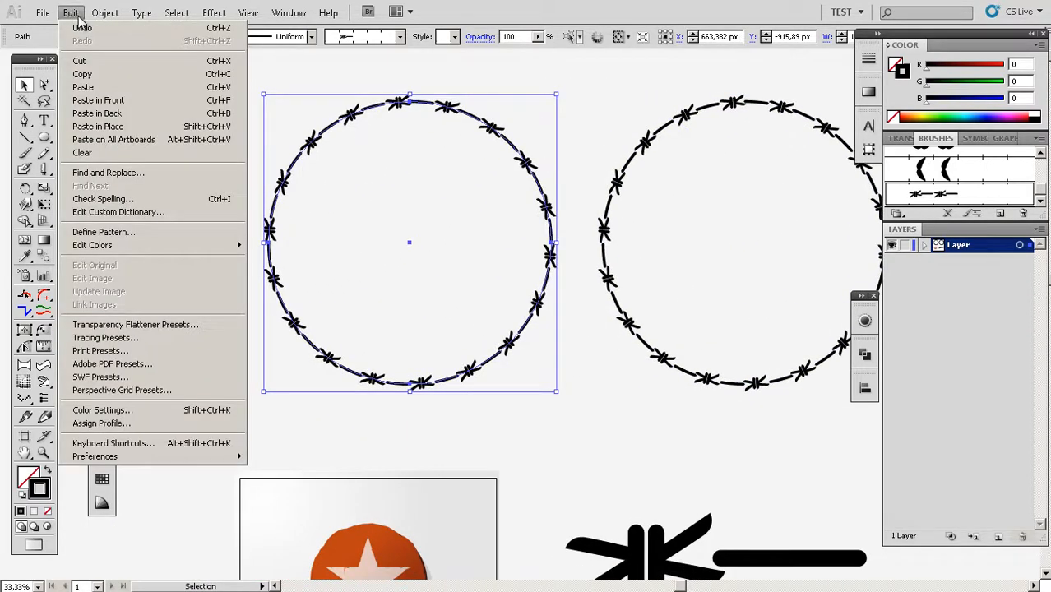
Select the left barbed-wire ring and run Expand Appearance on it from the Object menu
click(104, 12)
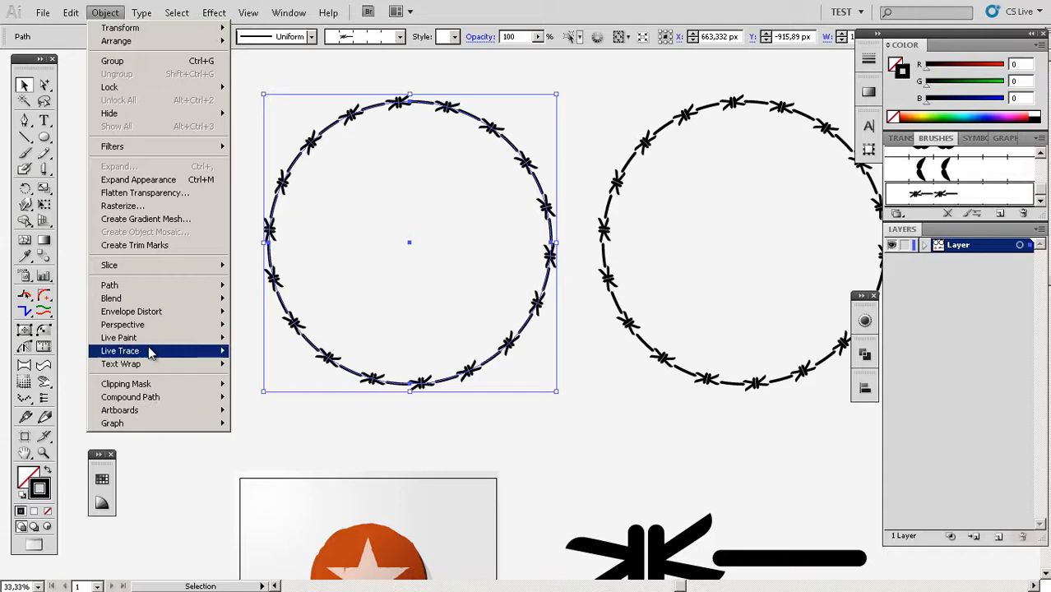
click(141, 12)
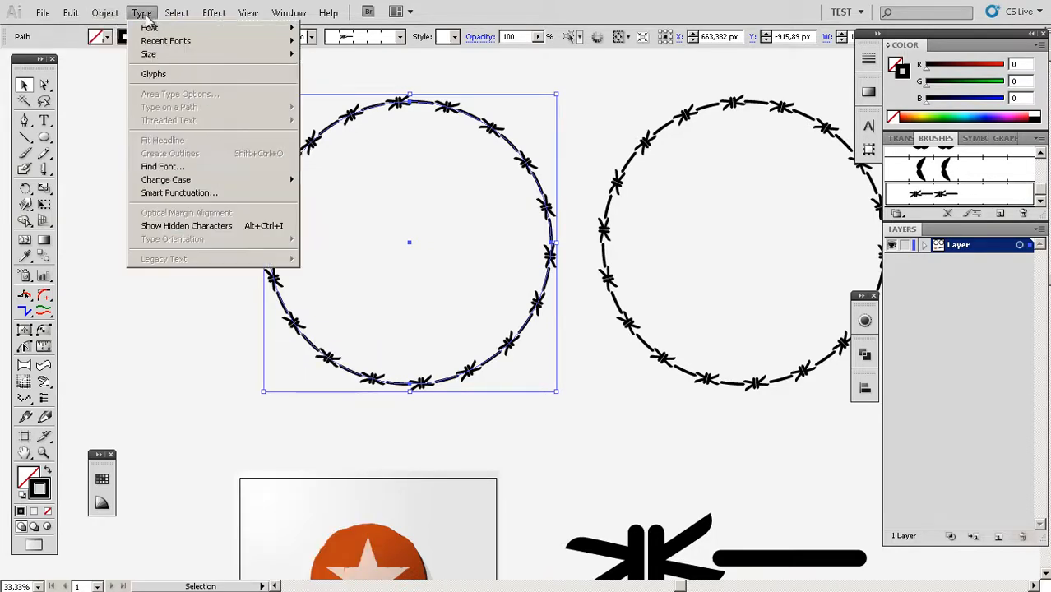
click(104, 12)
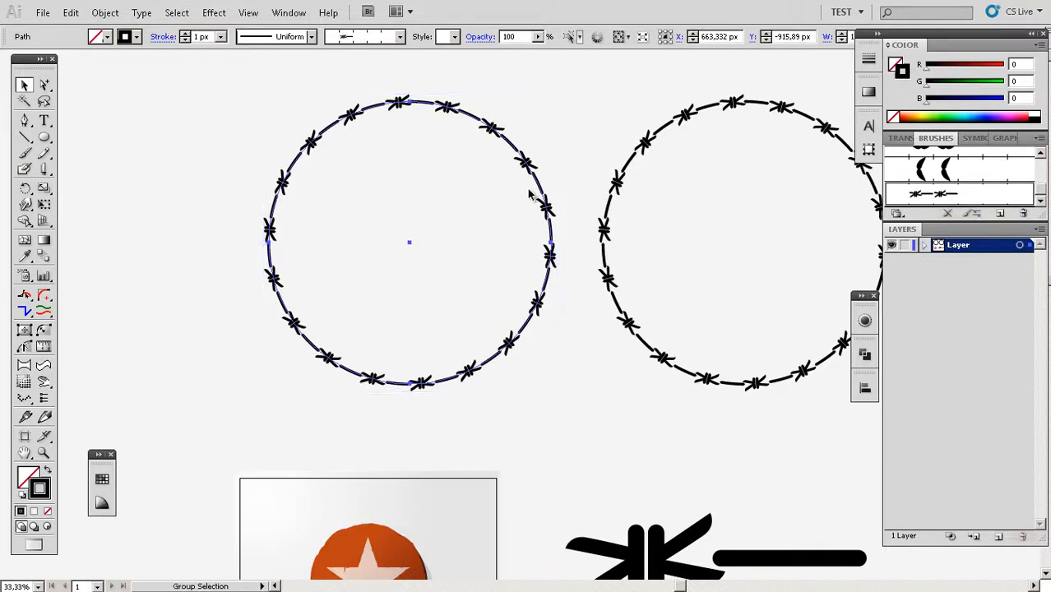
click(43, 136)
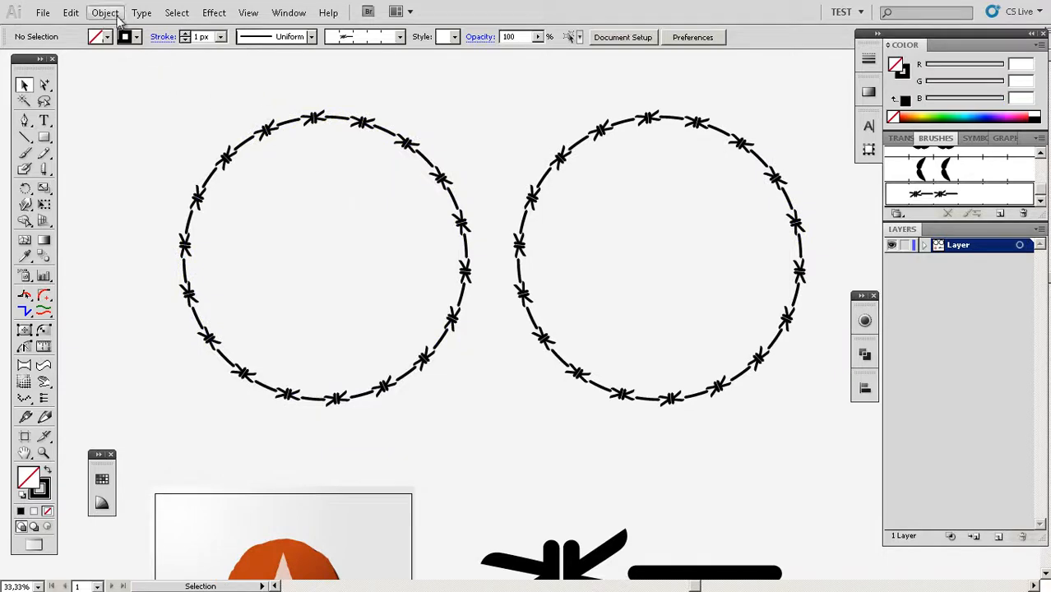
click(105, 13)
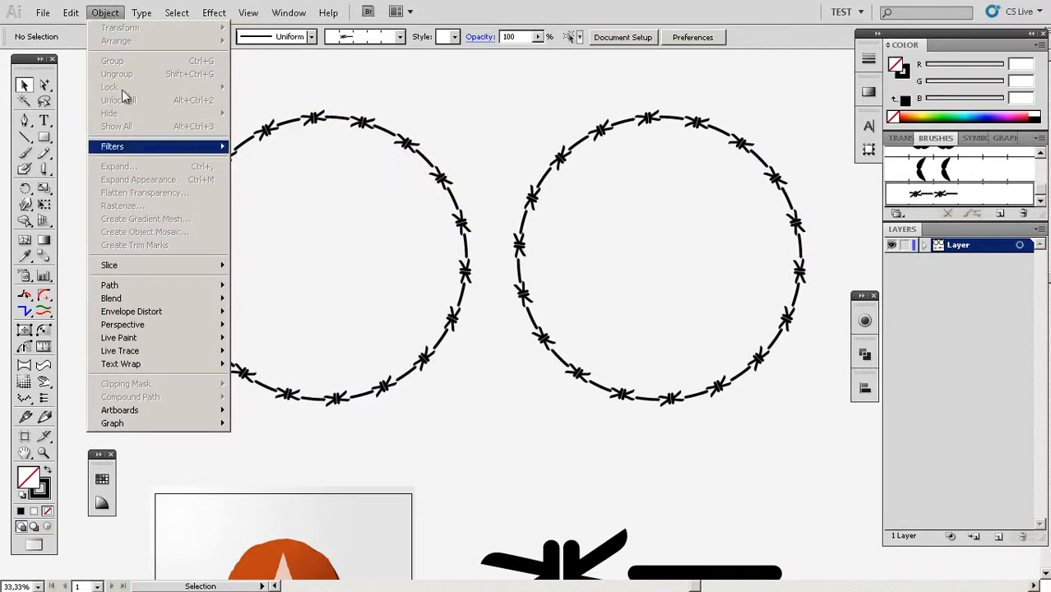
click(71, 13)
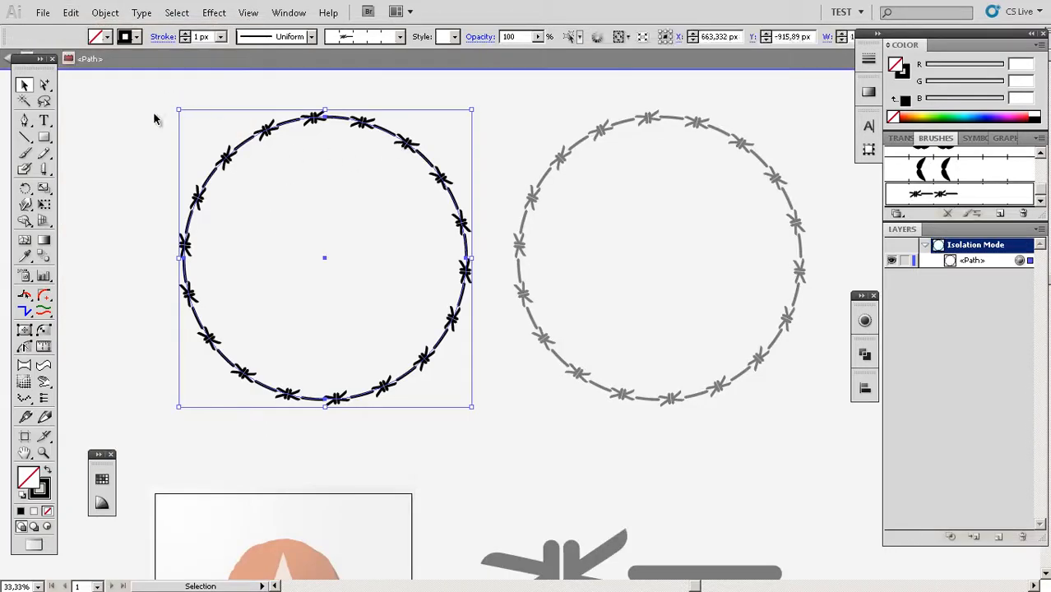
click(104, 12)
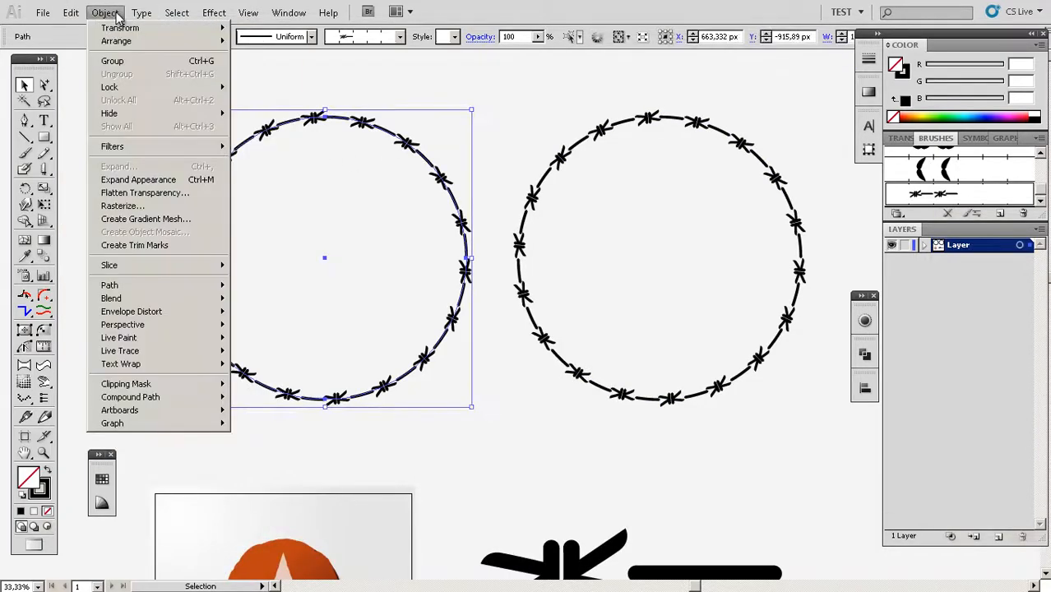
mouse_move(138, 179)
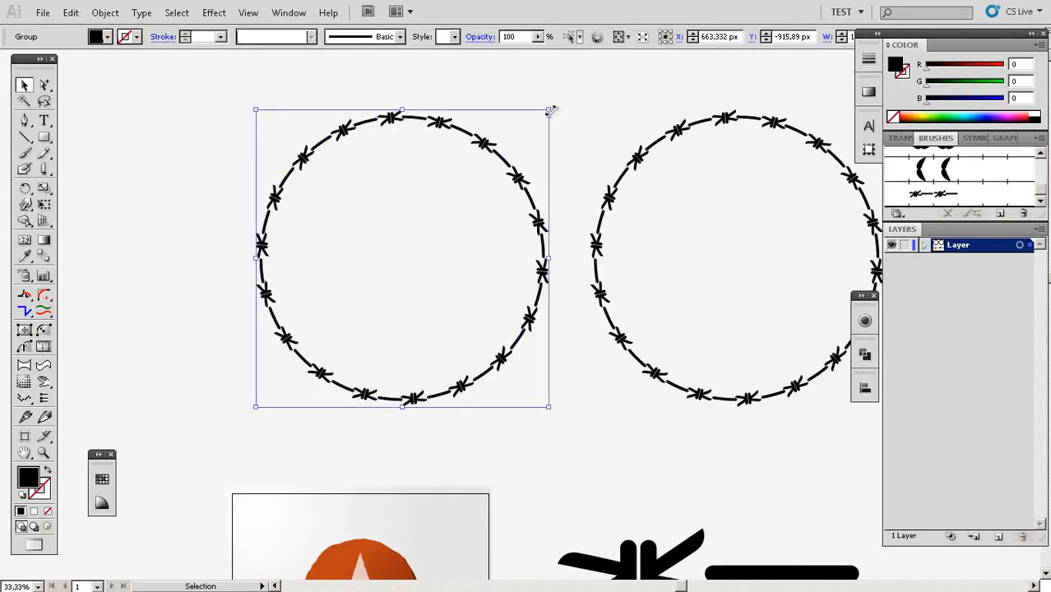
scroll(down, 3)
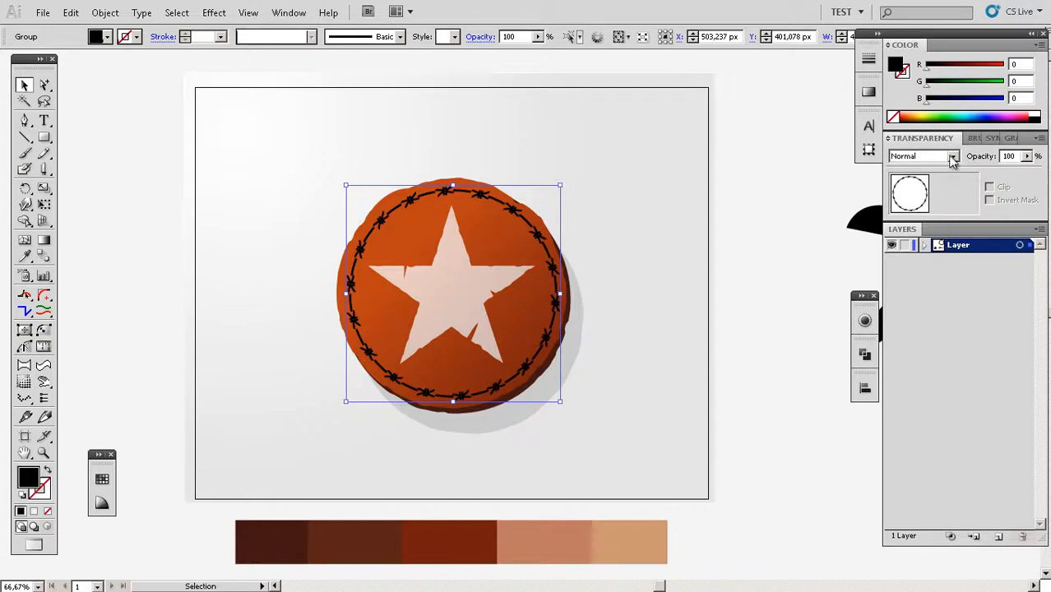
Set the ring's blending mode to Overlay and fill it with a dark grey swatch
click(953, 157)
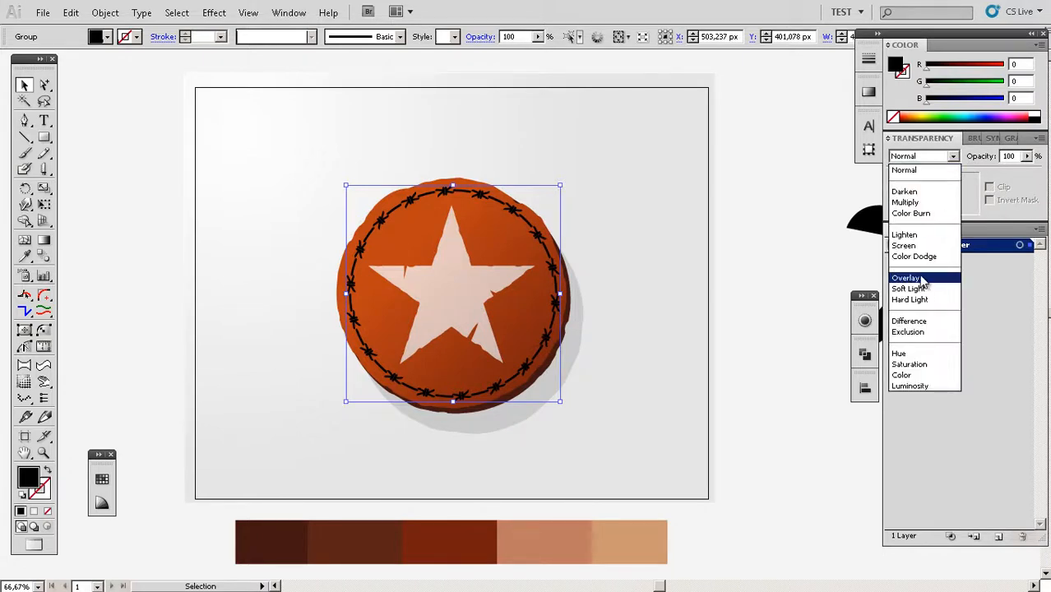
click(905, 277)
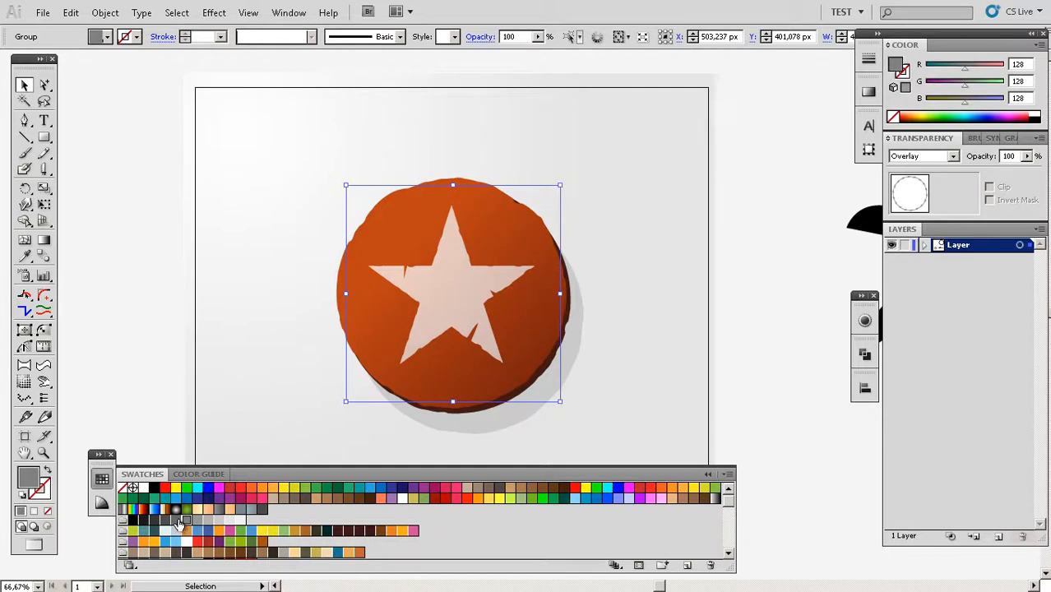
click(155, 523)
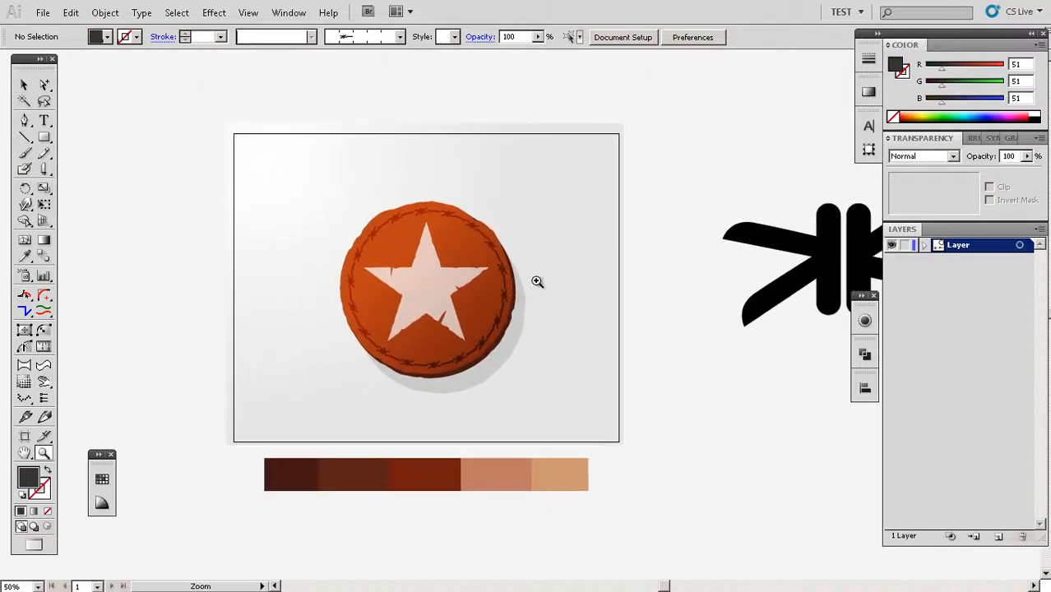
mouse_move(542, 281)
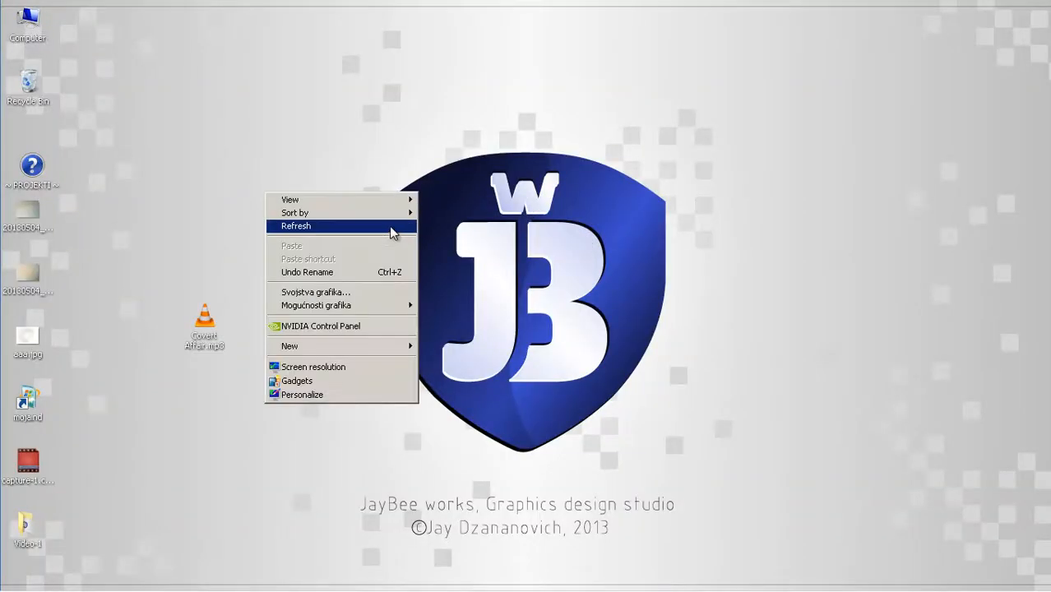
Dismiss the desktop shortcut menu and open the texture photo from the desktop
click(296, 226)
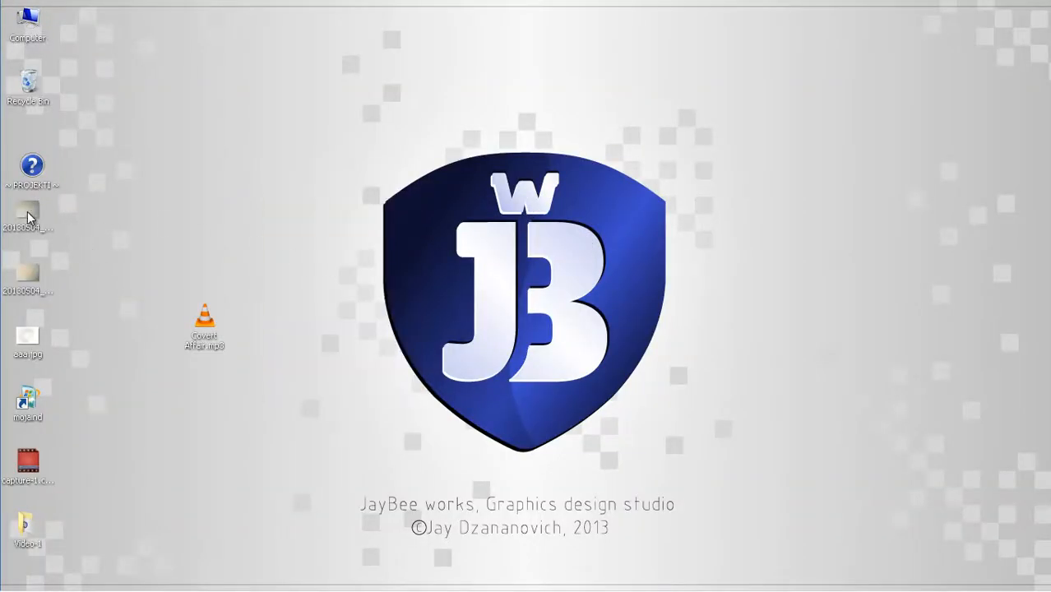
mouse_move(123, 214)
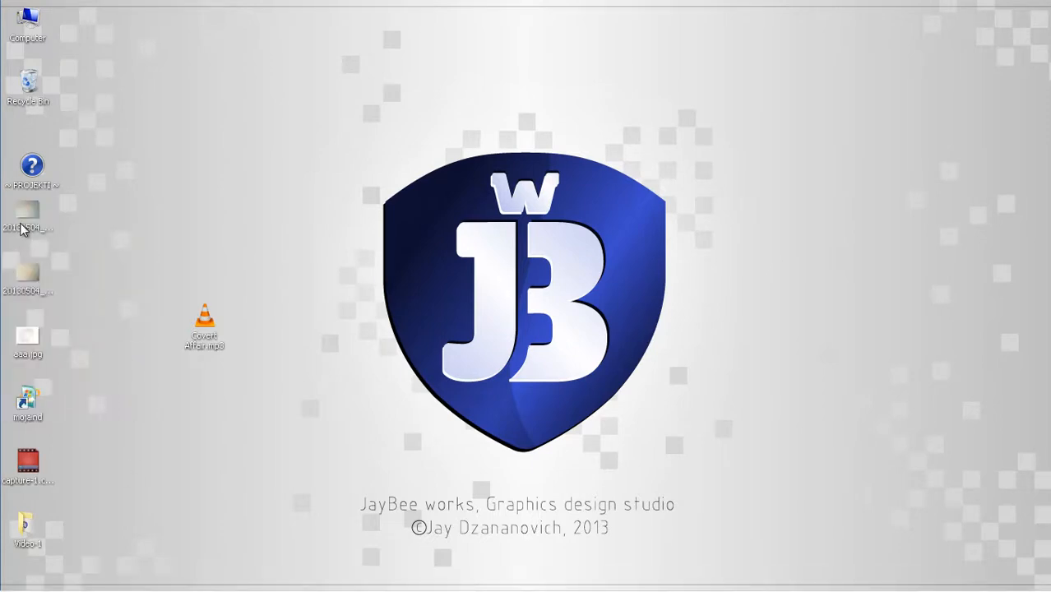
double_click(27, 214)
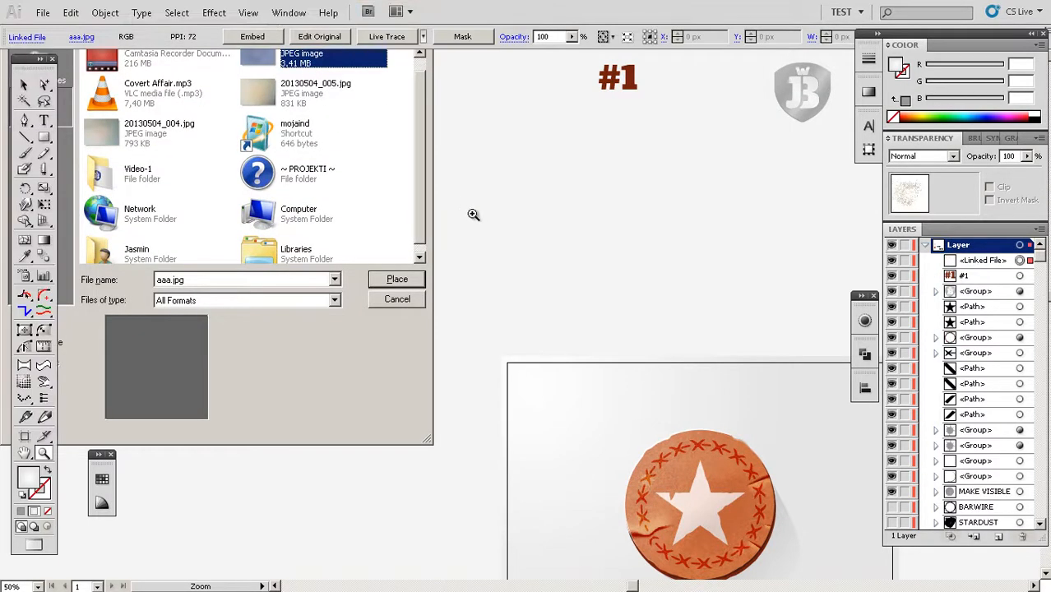
Place aaa.jpg, stop the slow default trace, and open Tracing Options past the warning
click(397, 279)
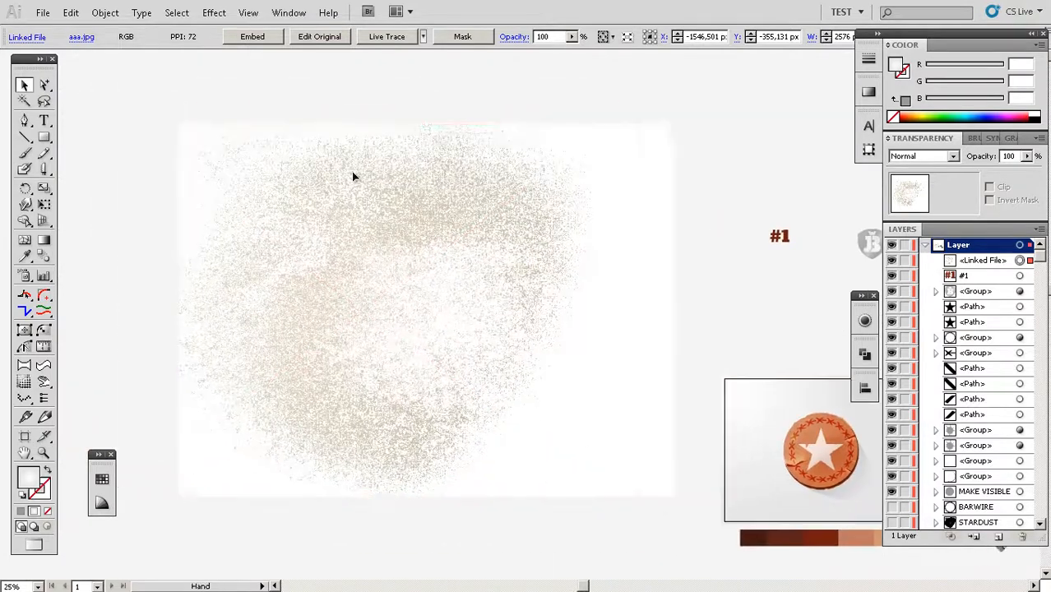
click(387, 36)
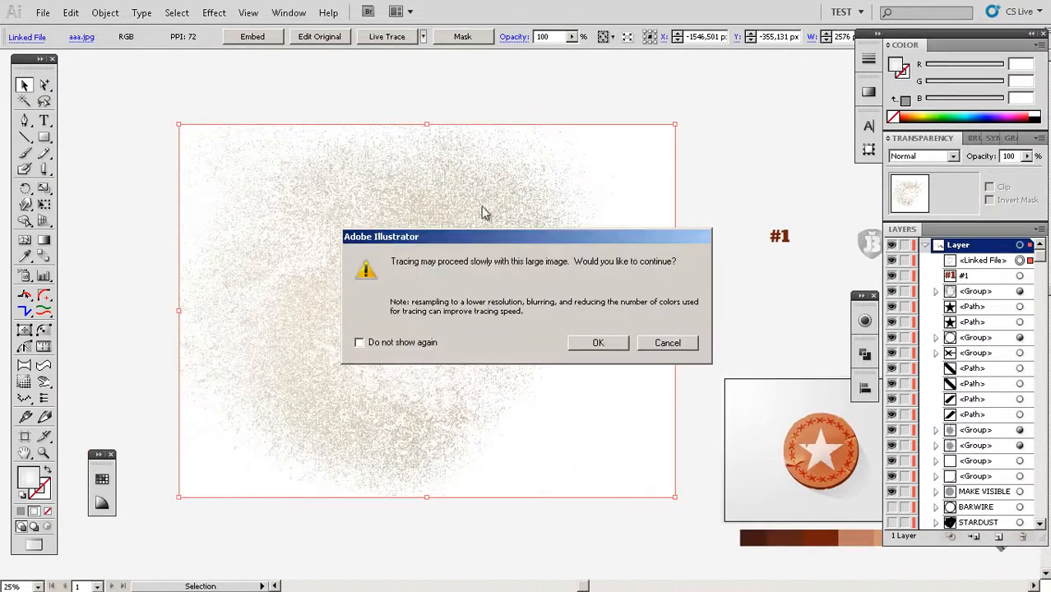
click(598, 342)
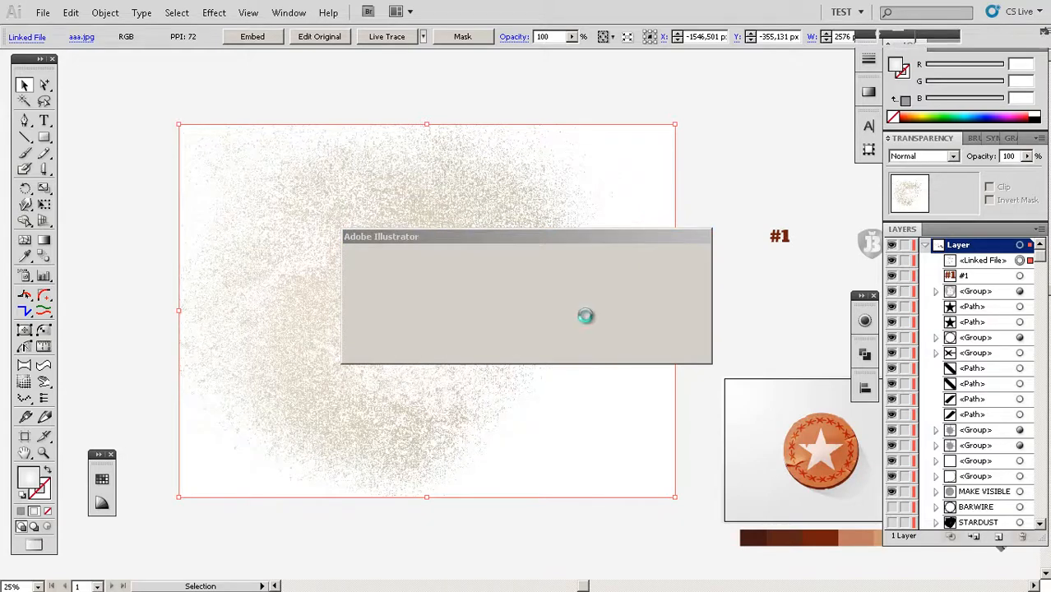
click(387, 36)
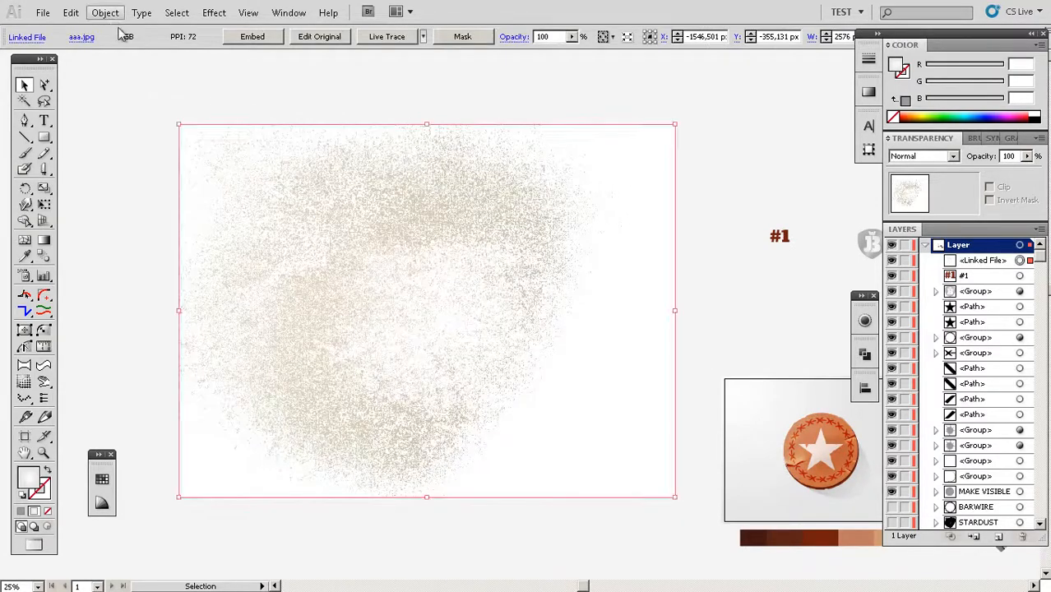
click(104, 13)
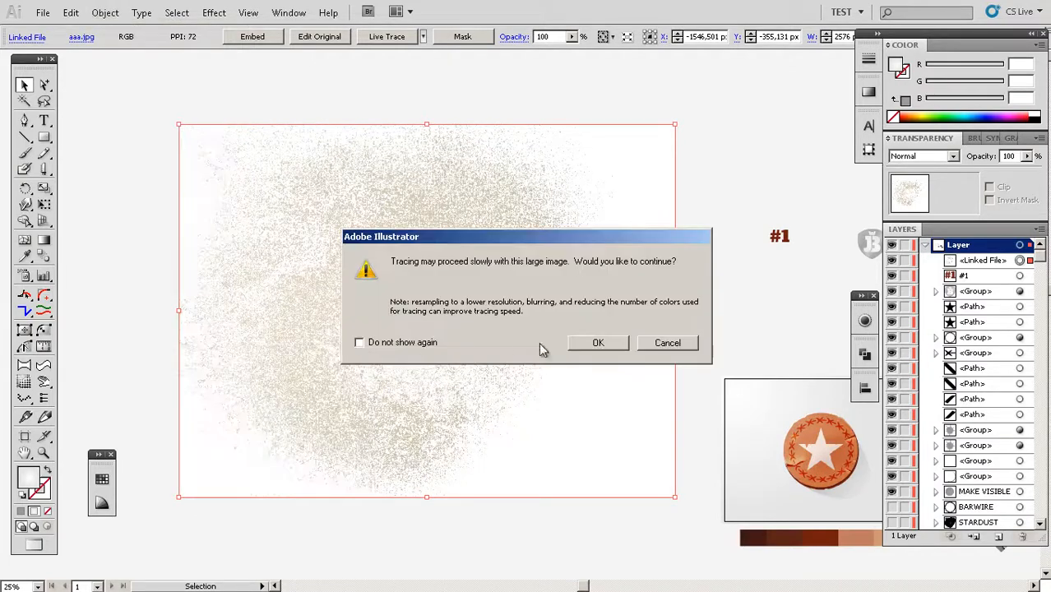
click(598, 343)
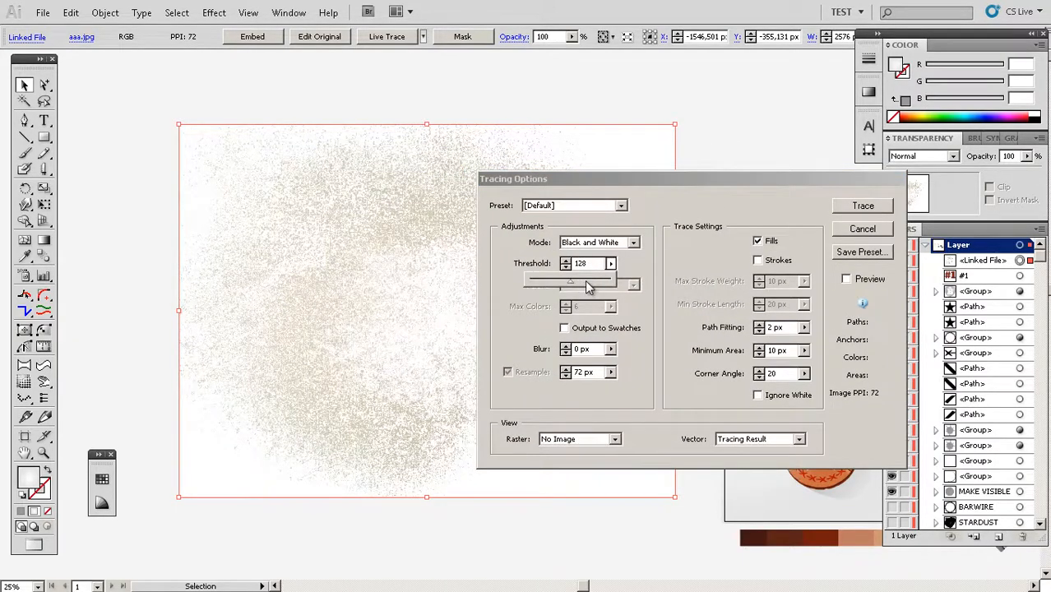
Trace the texture at Threshold 221 with Ignore White enabled
drag(570, 283, 596, 282)
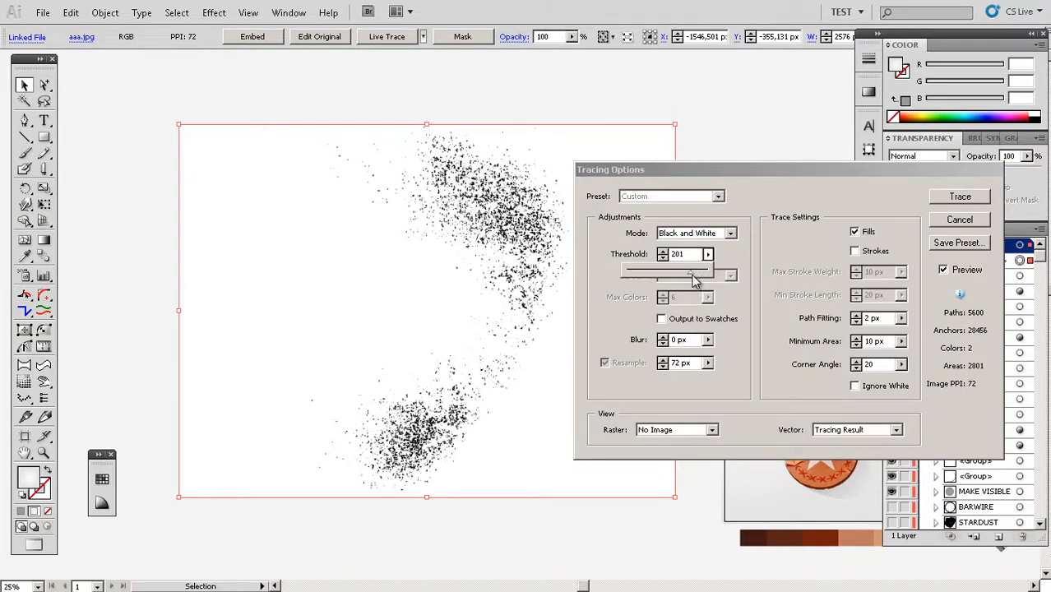
drag(689, 274, 695, 275)
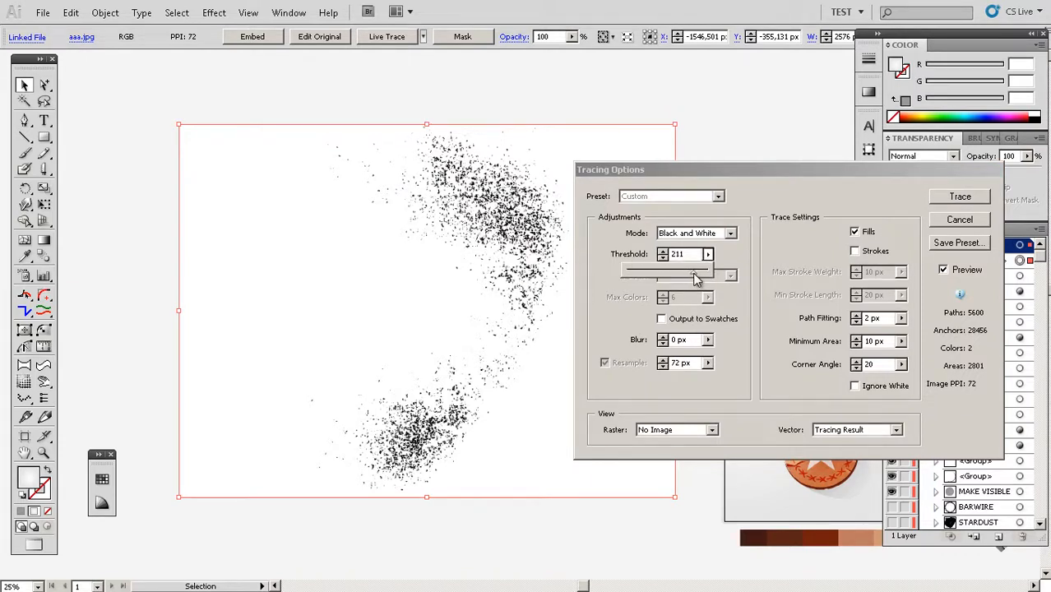
click(960, 196)
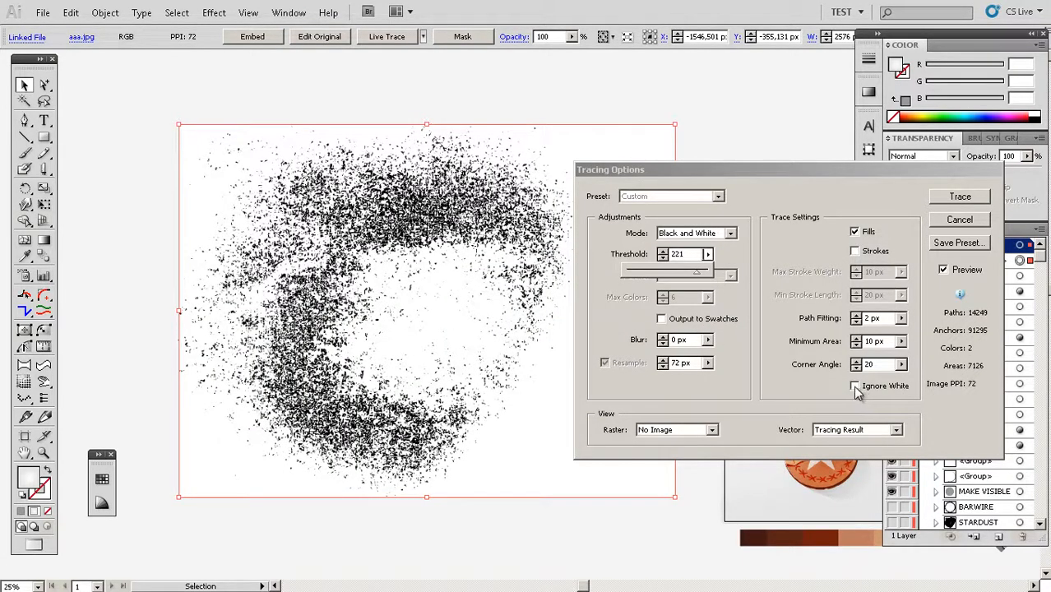
click(960, 195)
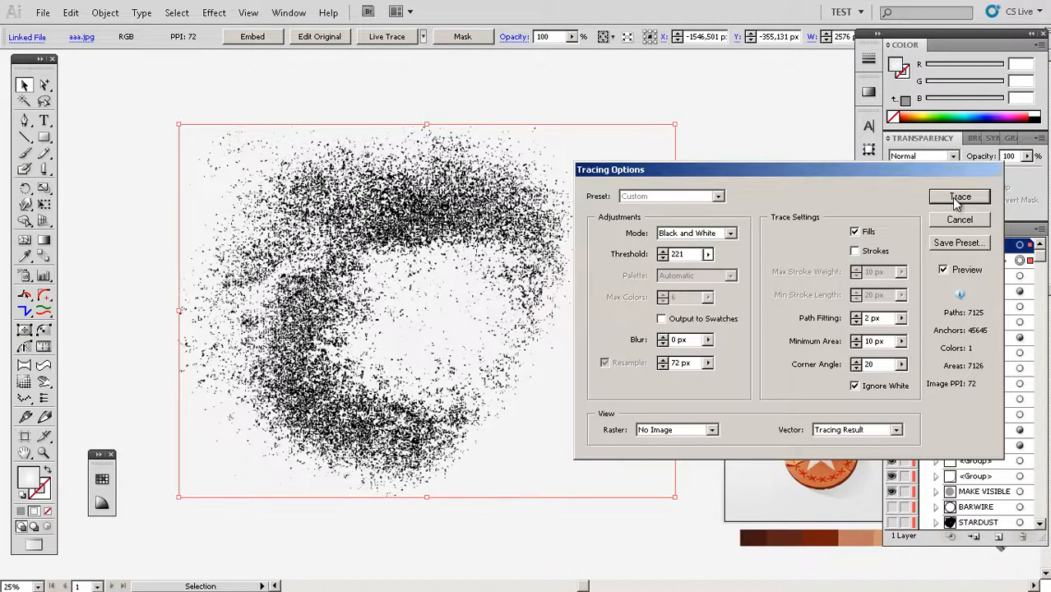
click(960, 197)
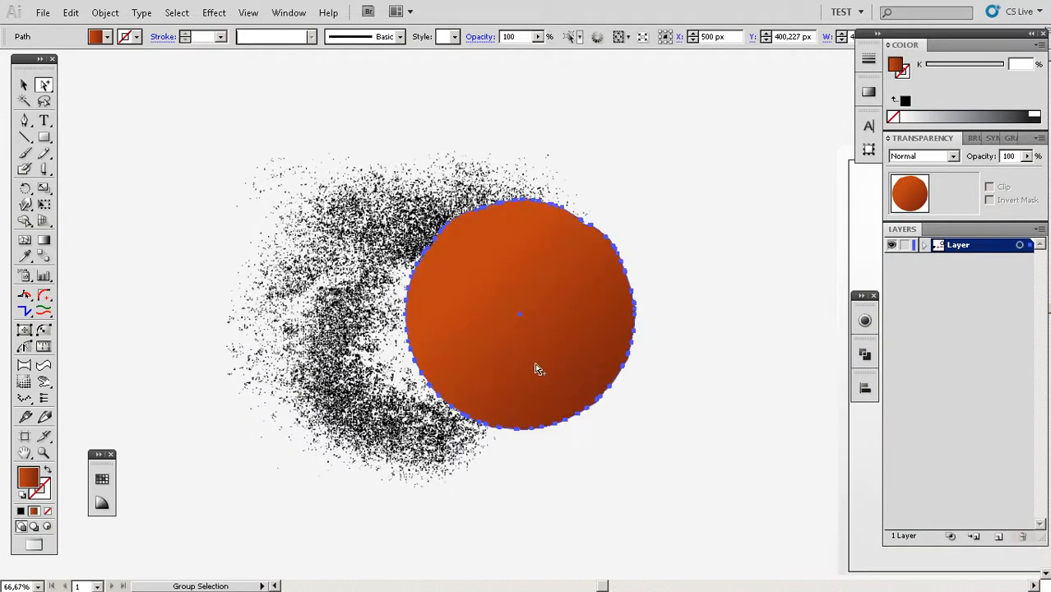
Move a copy of the disc circle over the traced speckle texture
drag(534, 368, 456, 460)
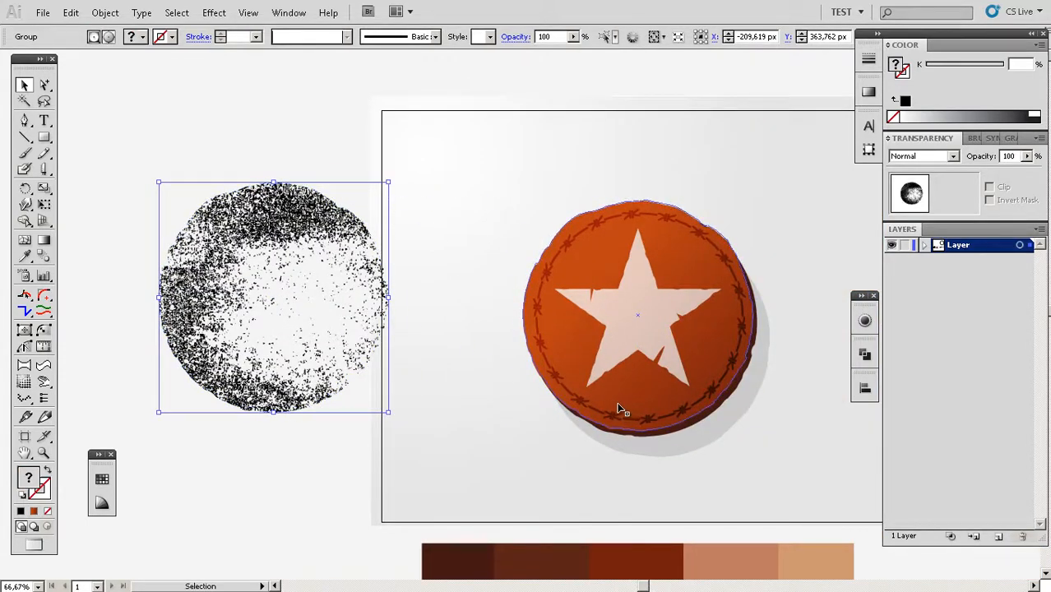
Blend the texture over the badge with Overlay mode and try a light grey swatch
click(953, 157)
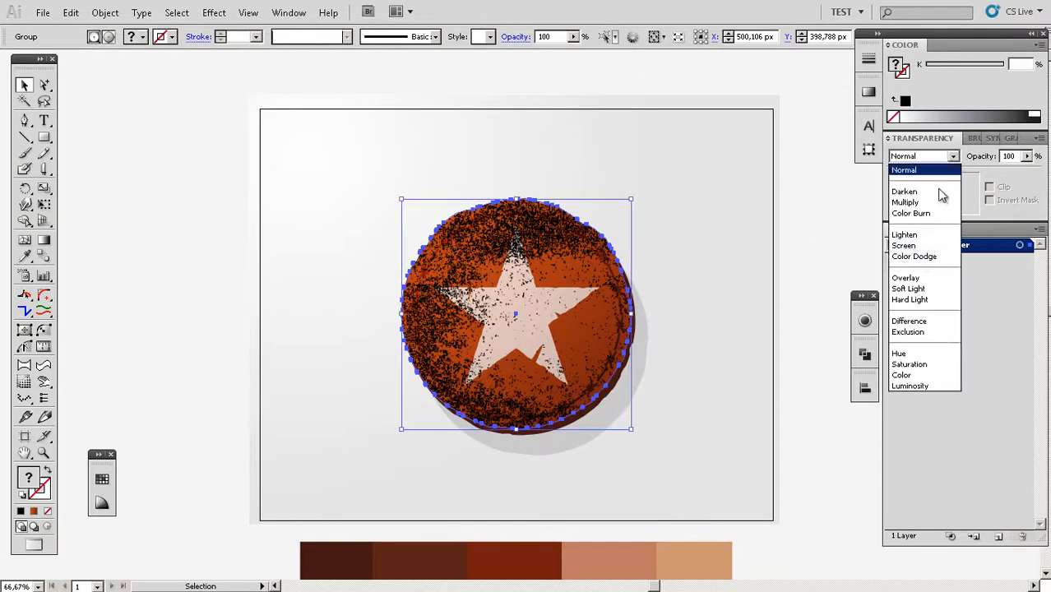
click(906, 277)
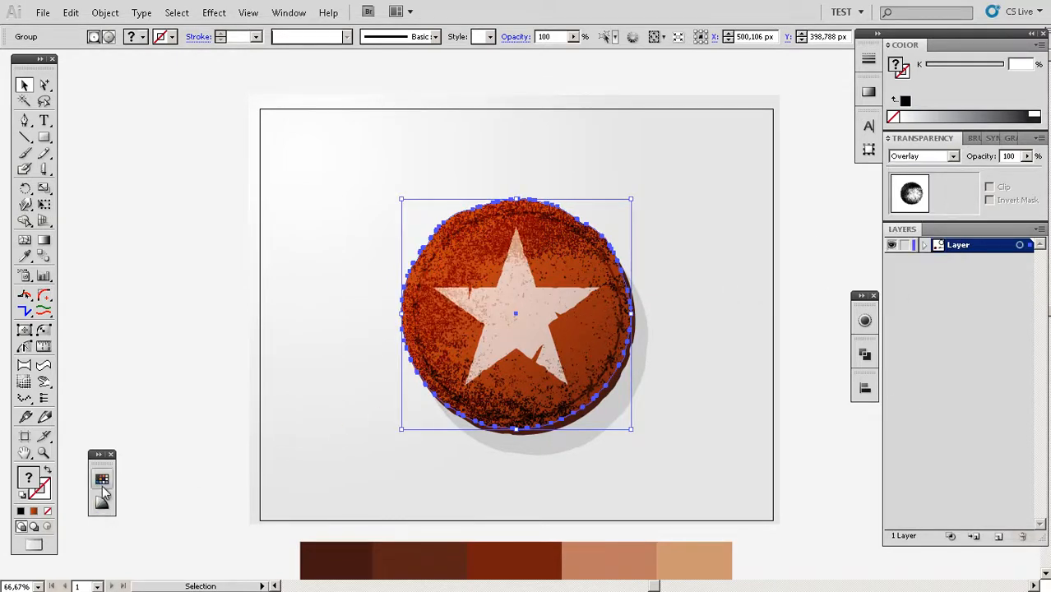
click(102, 478)
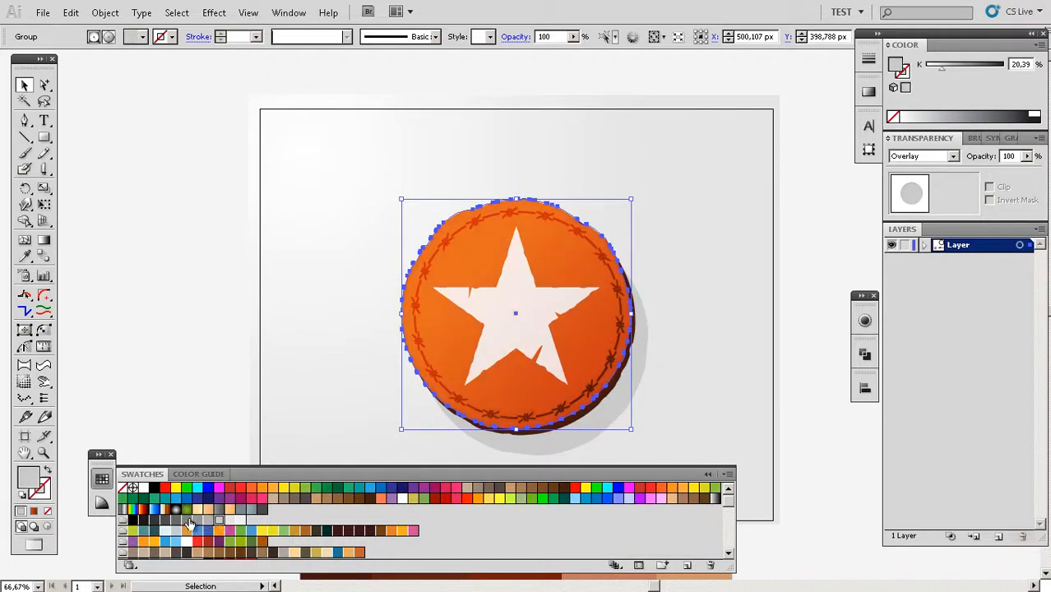
click(185, 525)
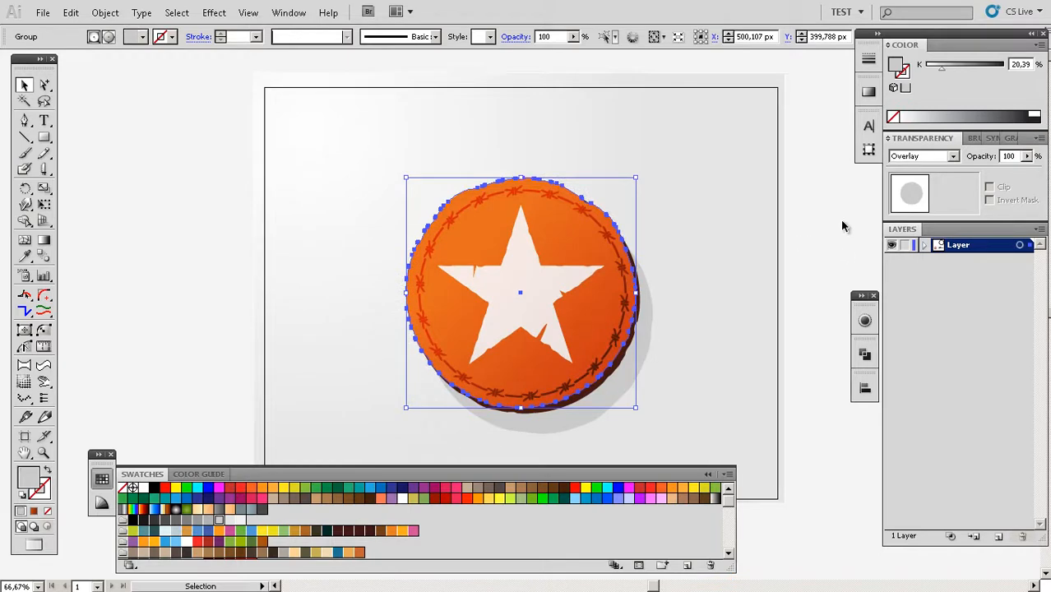
click(921, 156)
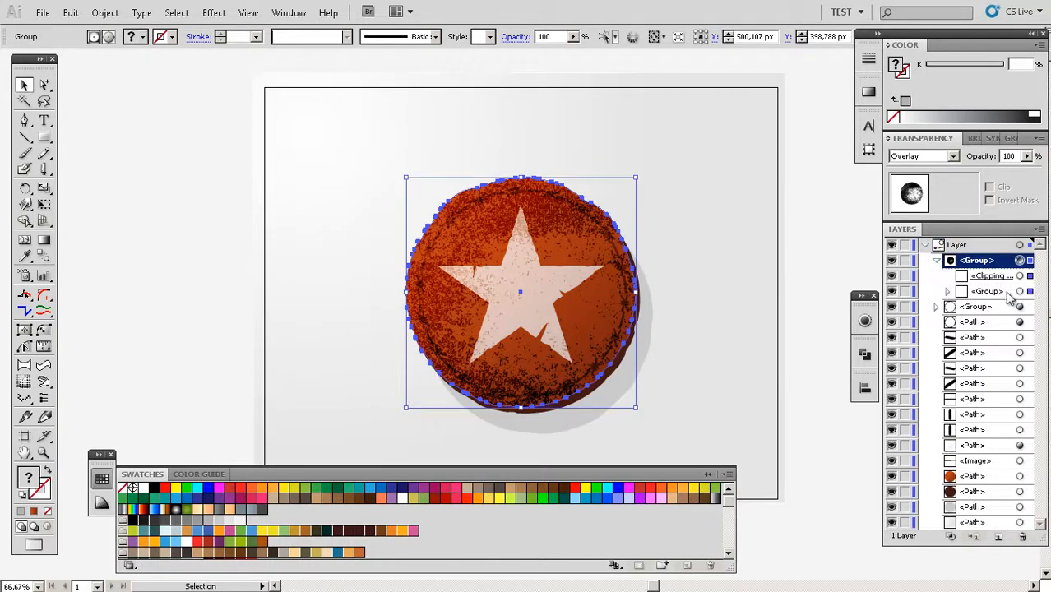
Recolour the inner speckle group light grey and lower its opacity to about 37%
click(986, 291)
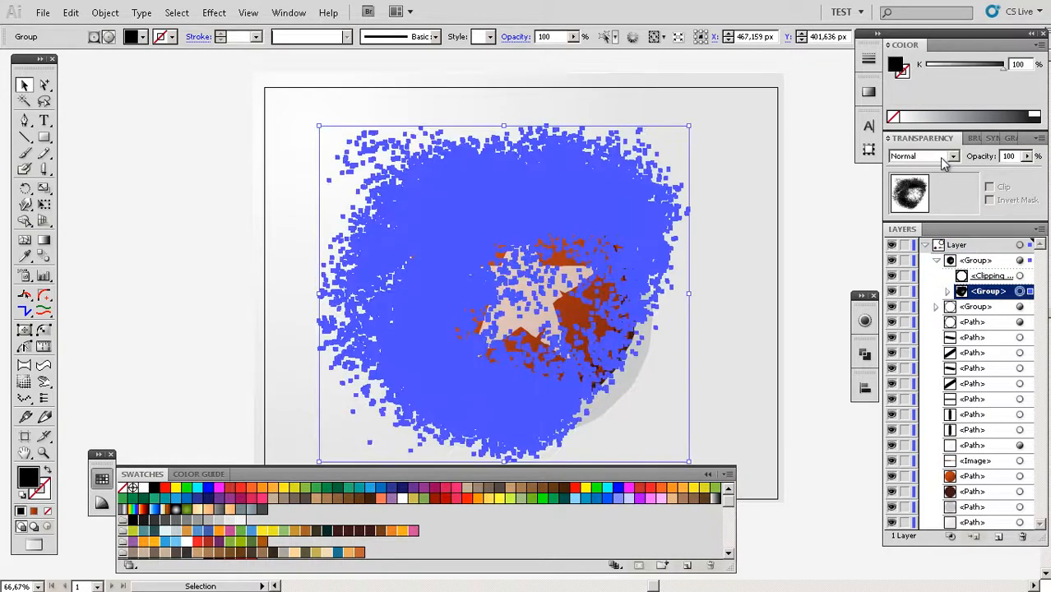
click(921, 155)
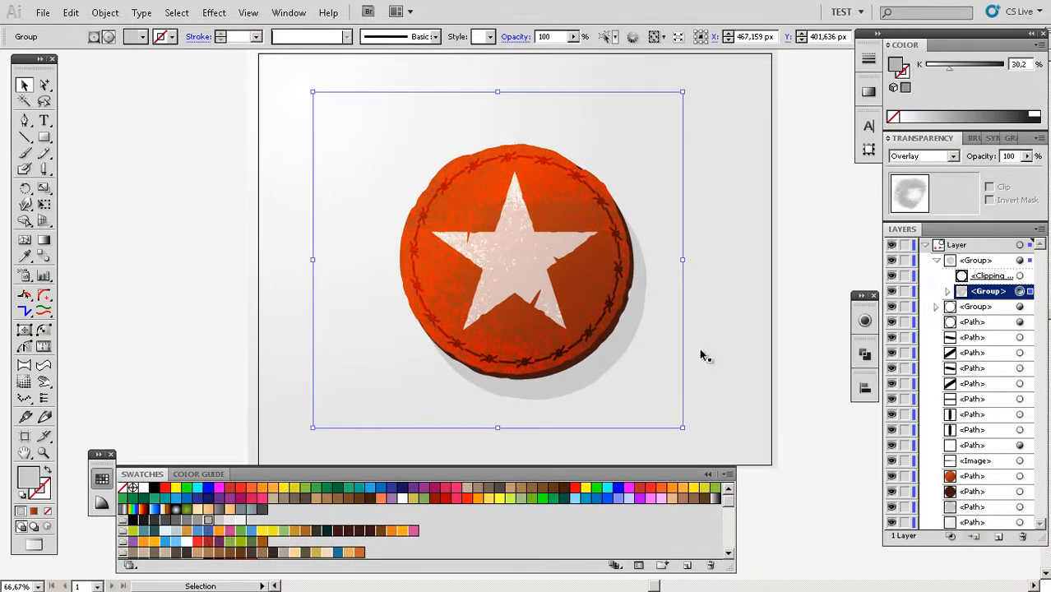
drag(1024, 169, 995, 172)
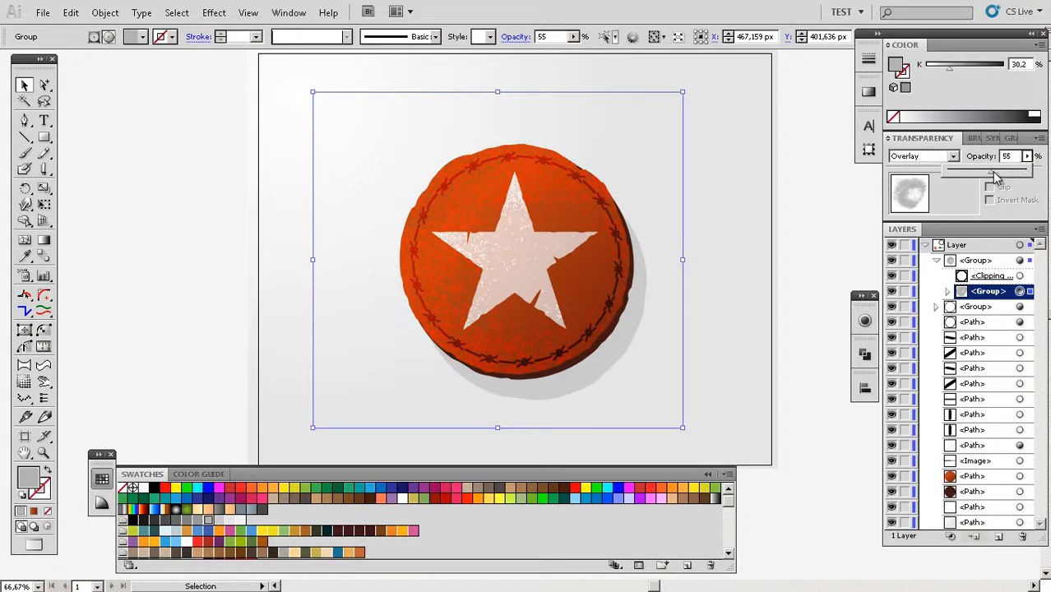
drag(995, 170, 977, 170)
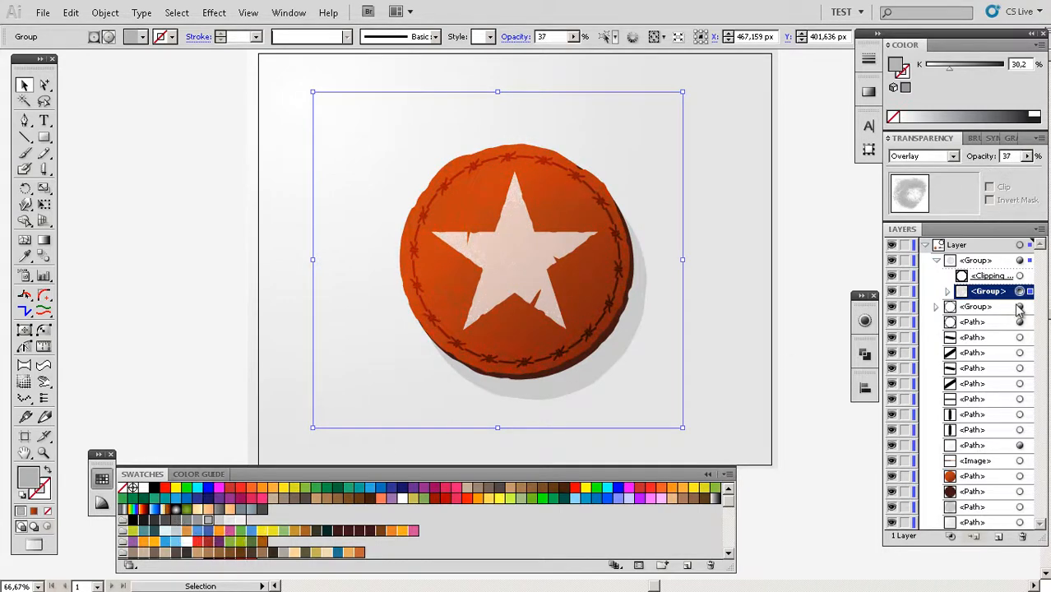
Switch the texture to Screen blending and settle its opacity at 42%
click(952, 156)
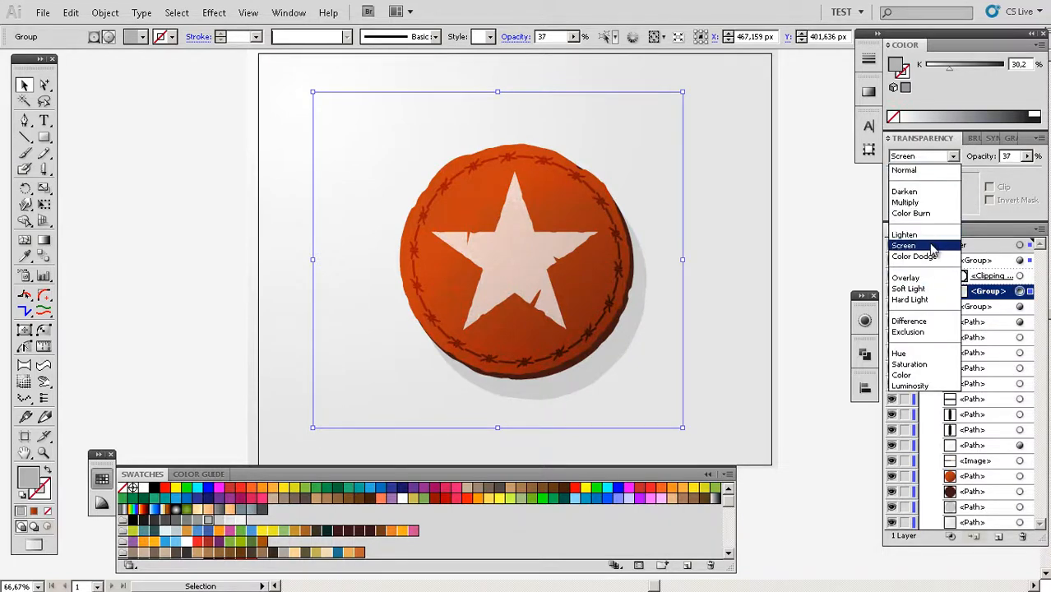
click(903, 245)
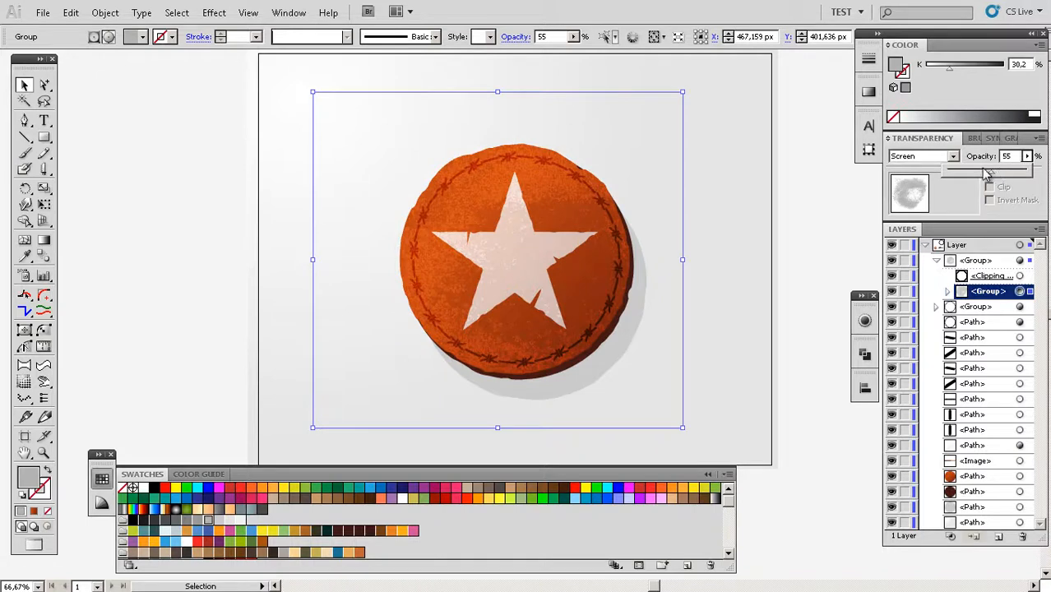
drag(989, 171, 982, 171)
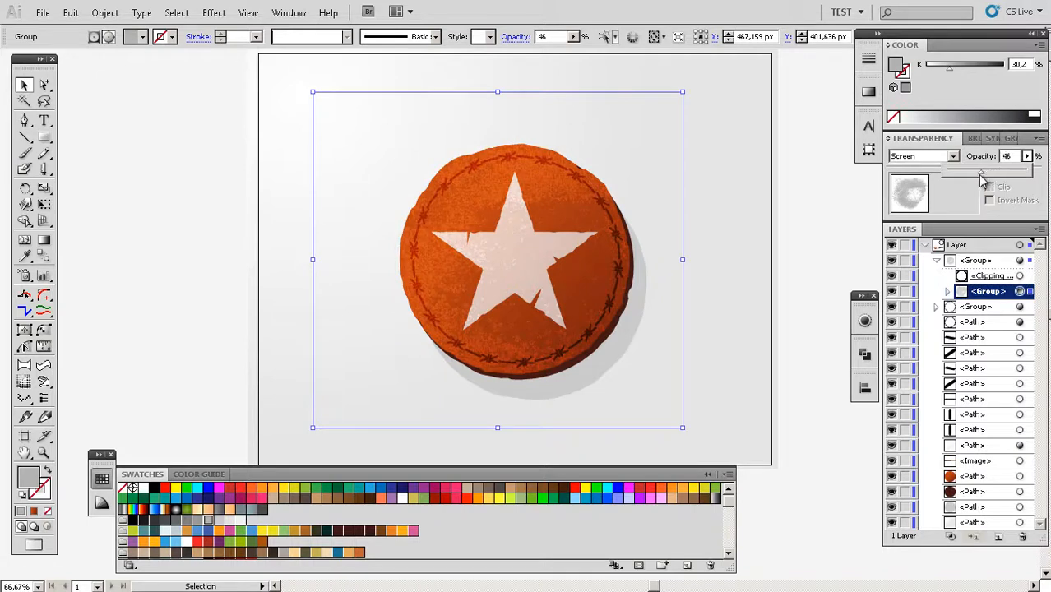
drag(987, 173, 979, 172)
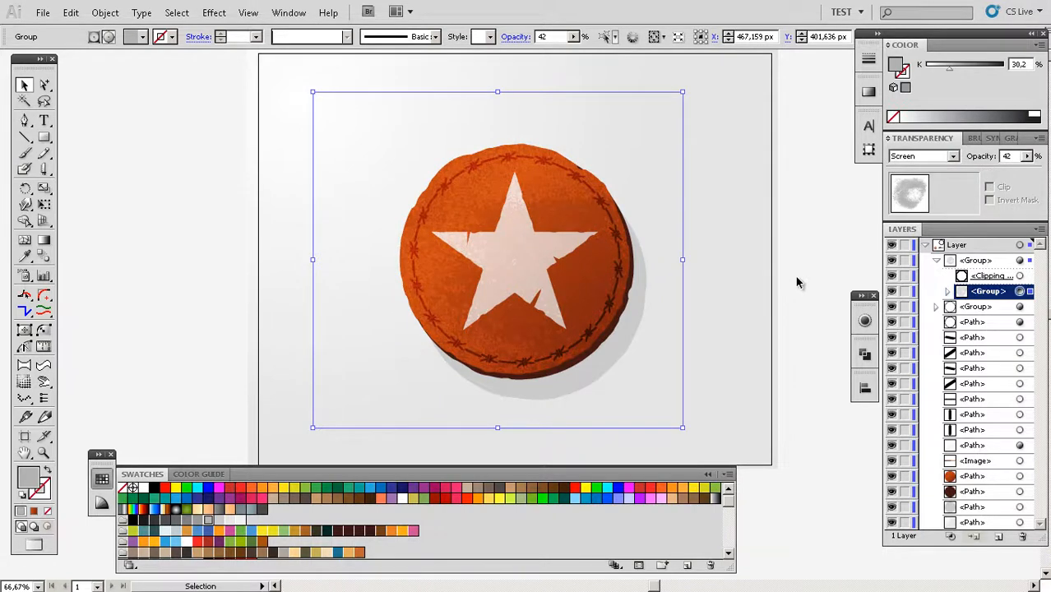